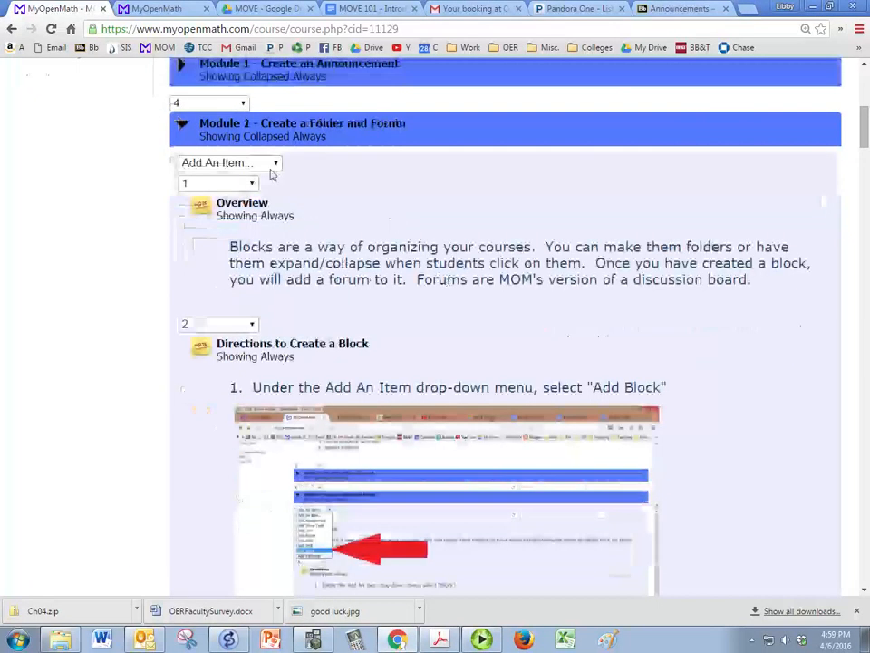
Open Module 2's 'Add An Item...' list to see the item types
{"action": "left_click", "coordinate": [229, 163]}
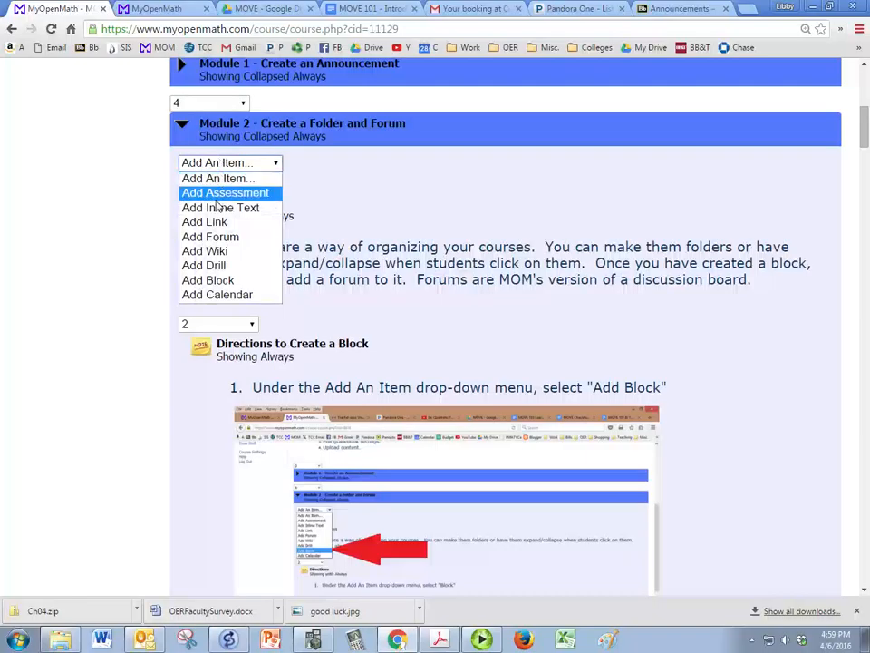
{"action": "mouse_move", "coordinate": [221, 207]}
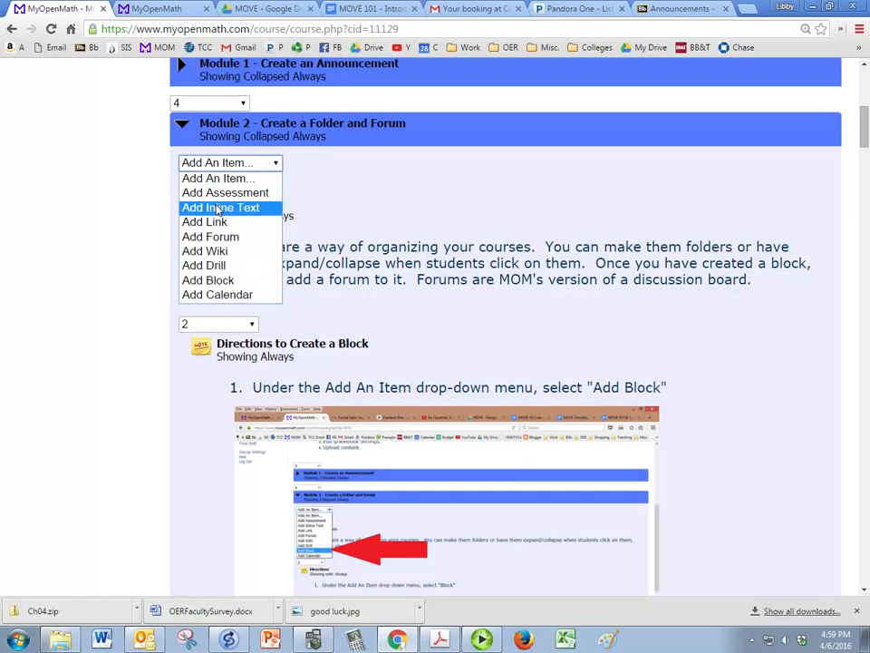
{"action": "mouse_move", "coordinate": [208, 279]}
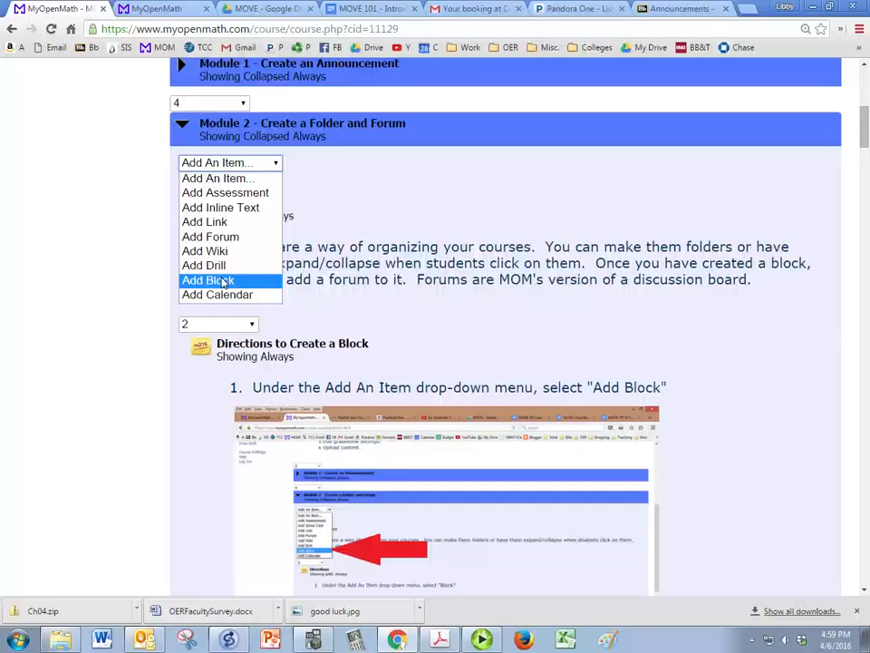
Start a new block titled 'Week 1', set to show always and display as a folder
{"action": "left_click", "coordinate": [208, 281]}
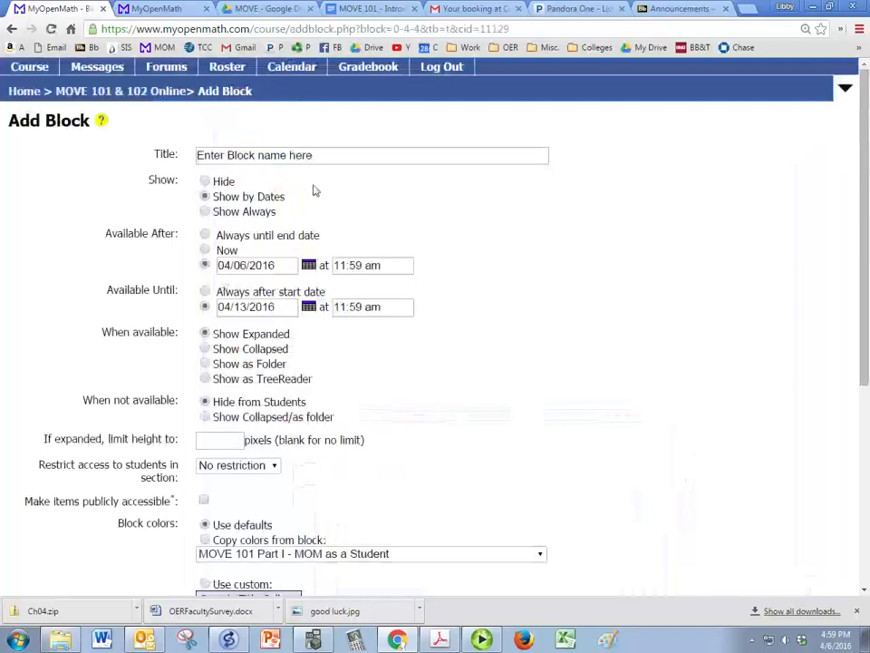
{"action": "type", "text": "Week 1"}
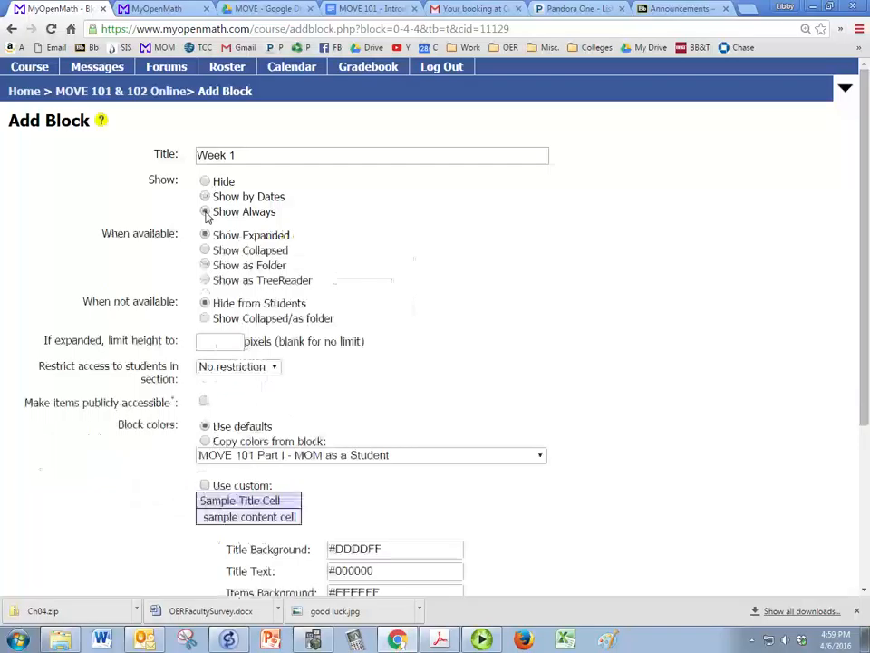
{"action": "left_click", "coordinate": [205, 211]}
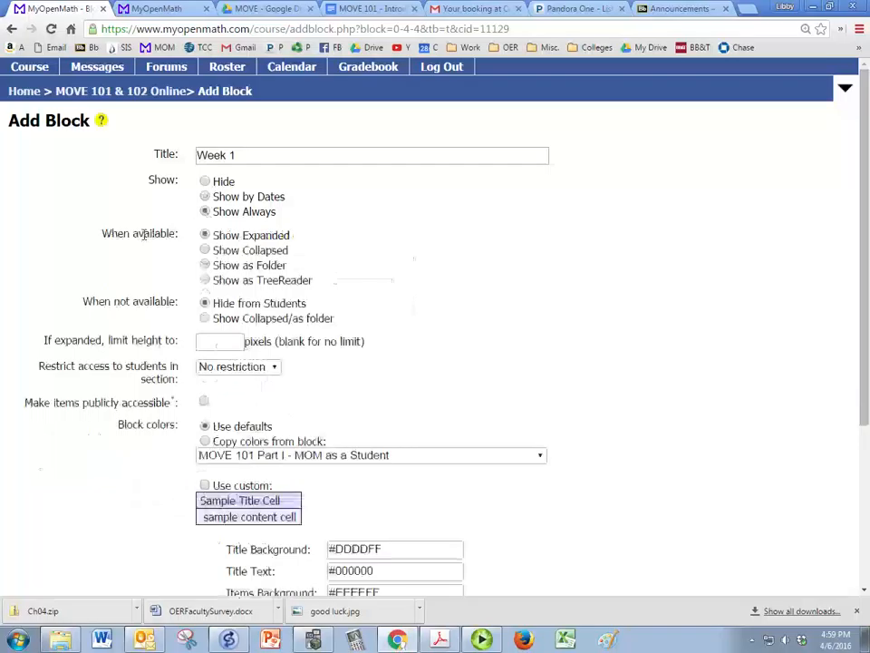
{"action": "left_click", "coordinate": [205, 264]}
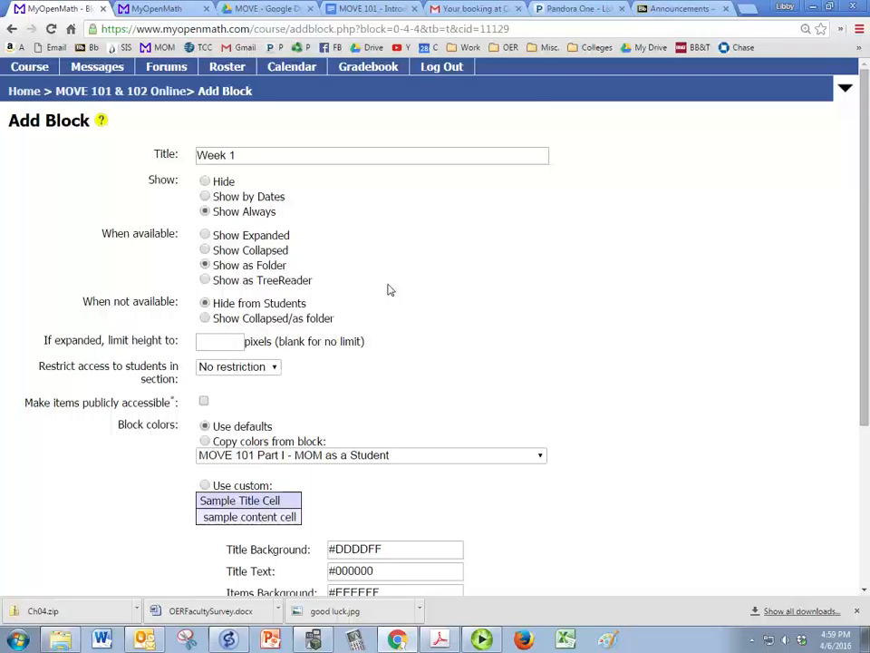
Give the block title a green background (#00daa1)
{"action": "scroll", "scroll_direction": "down", "scroll_amount": 3}
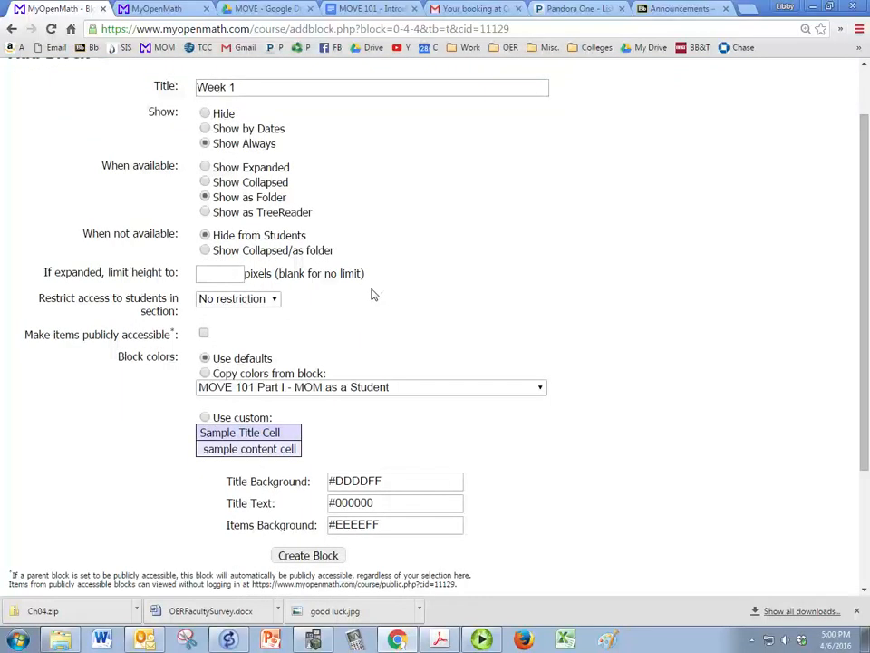
{"action": "scroll", "scroll_direction": "down", "scroll_amount": 3}
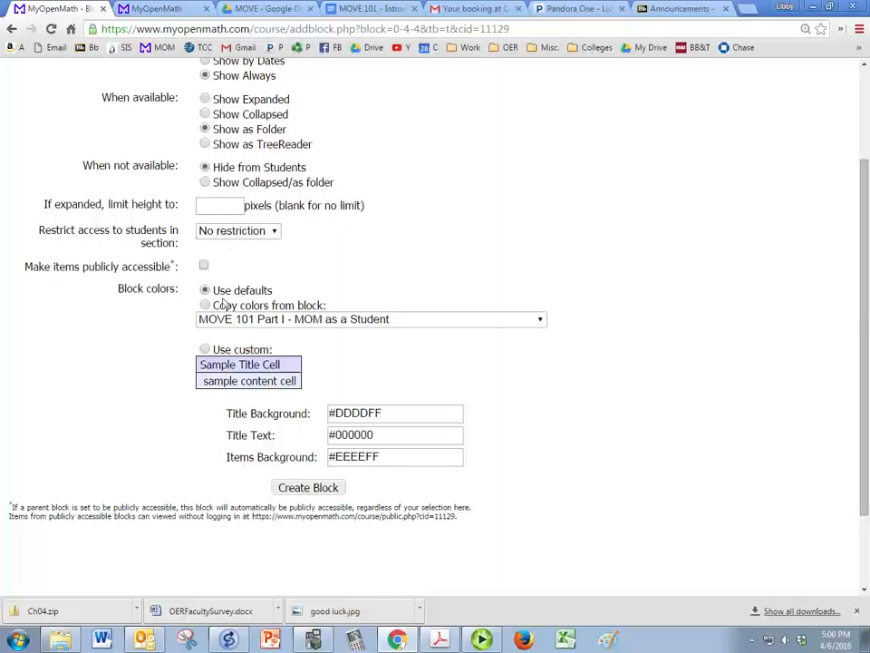
{"action": "left_click", "coordinate": [394, 434]}
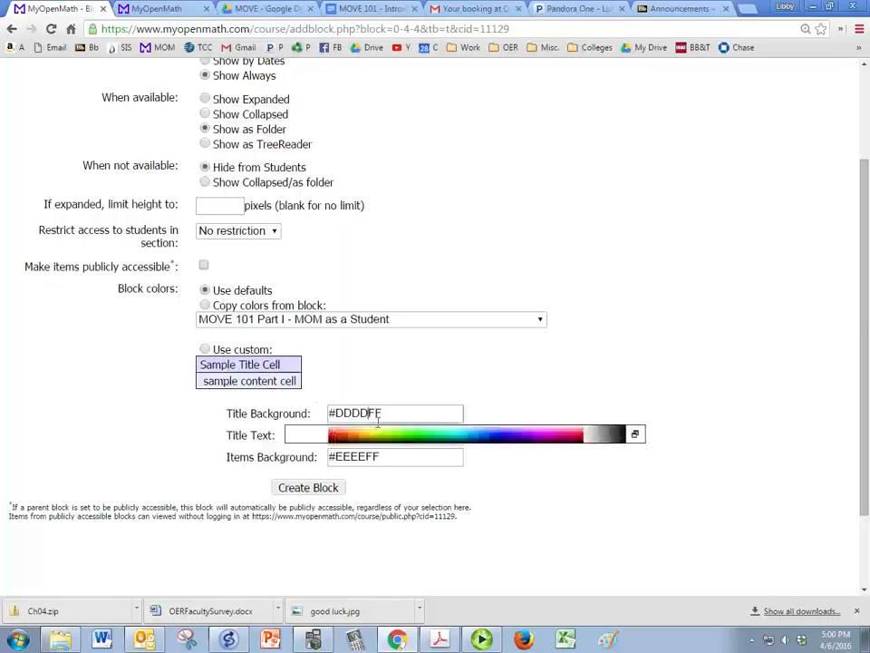
{"action": "left_click", "coordinate": [456, 434]}
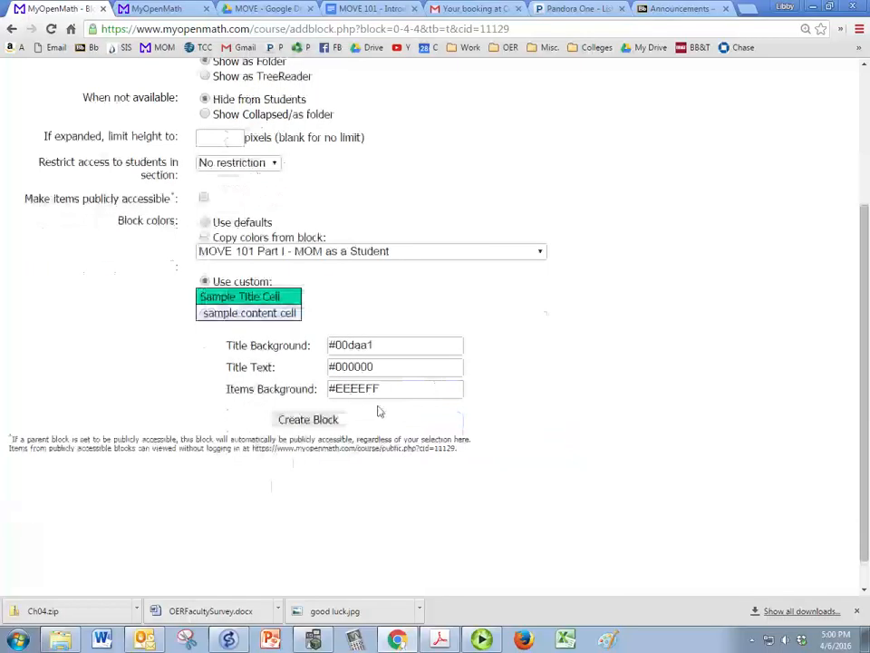
Create the Week 1 block, open that folder, and list its addable item types
{"action": "left_click", "coordinate": [307, 418]}
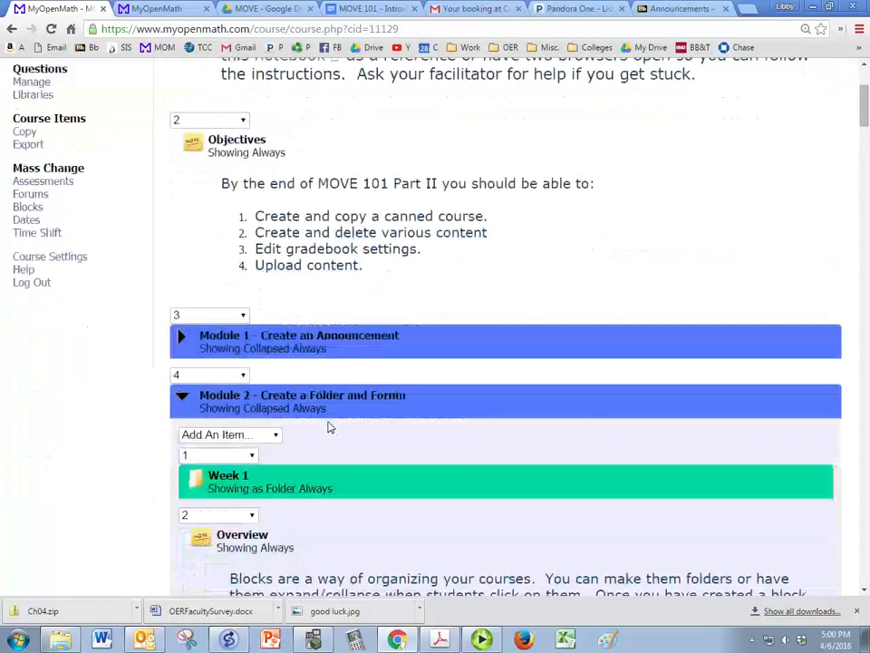
{"action": "scroll", "scroll_direction": "down", "scroll_amount": 3}
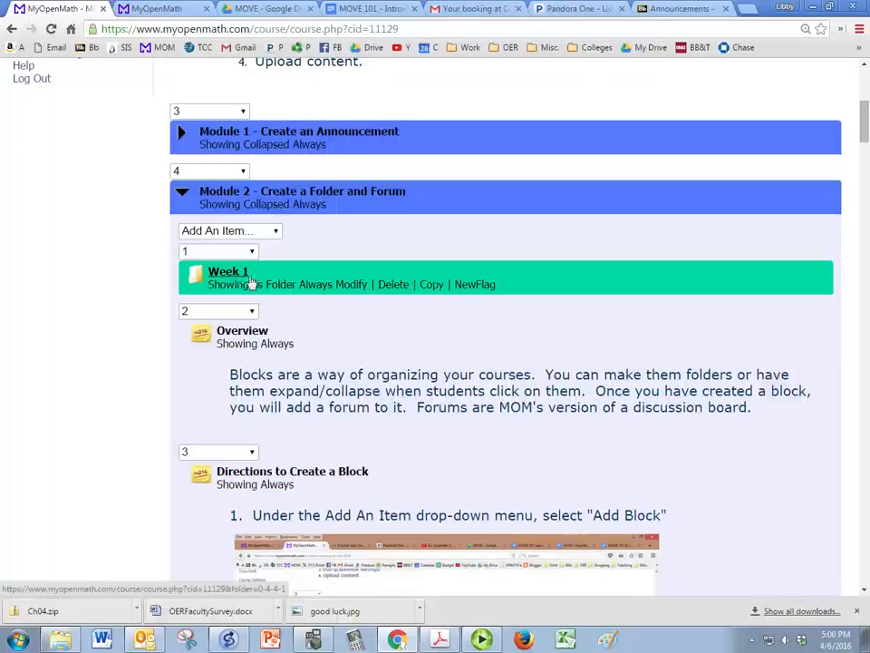
{"action": "left_click", "coordinate": [228, 271]}
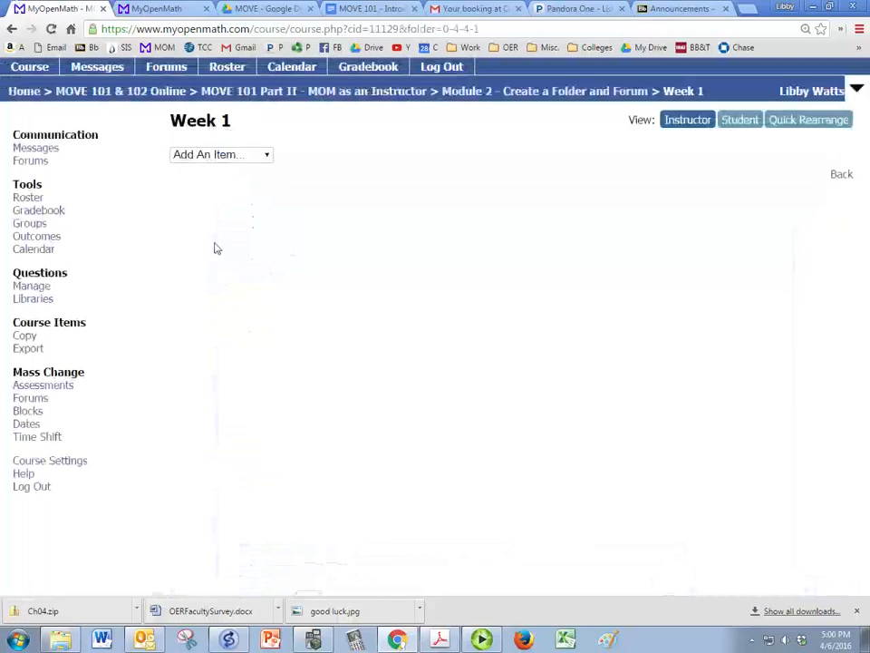
{"action": "left_click", "coordinate": [221, 155]}
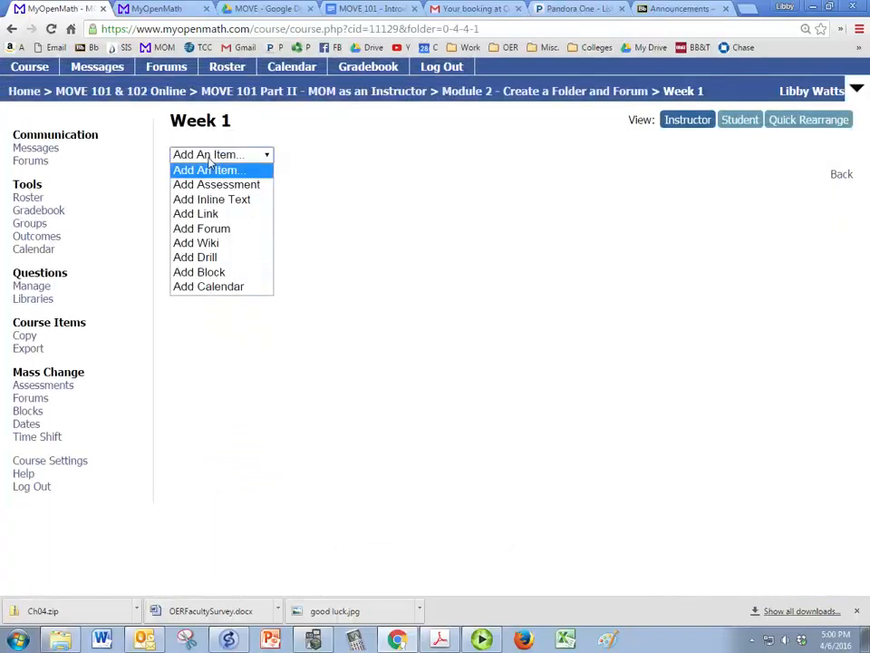
{"action": "mouse_move", "coordinate": [216, 184]}
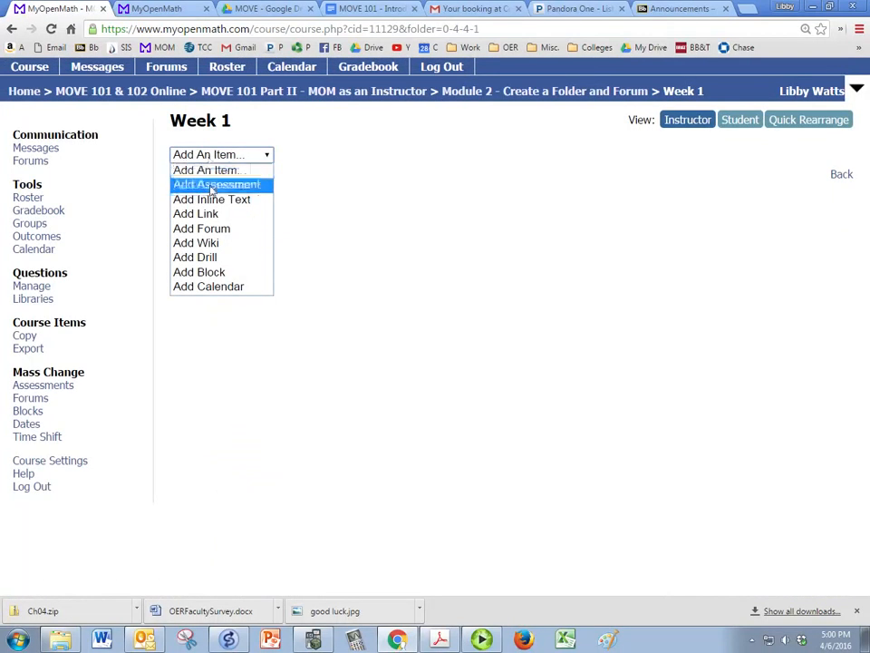
Start a new forum in Week 1 named 'Autobiographies'
{"action": "left_click", "coordinate": [195, 227]}
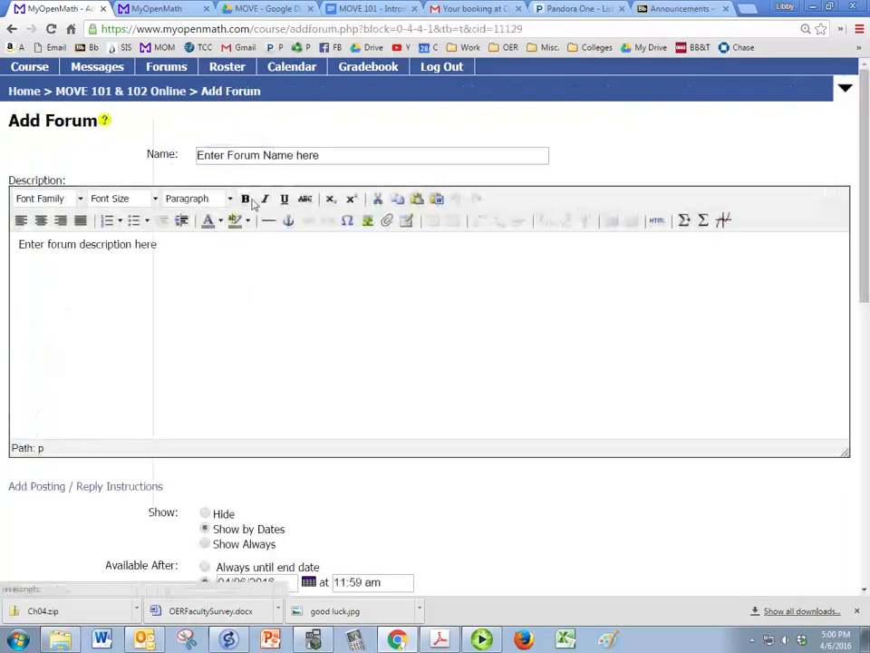
{"action": "type", "text": "Autobiogr"}
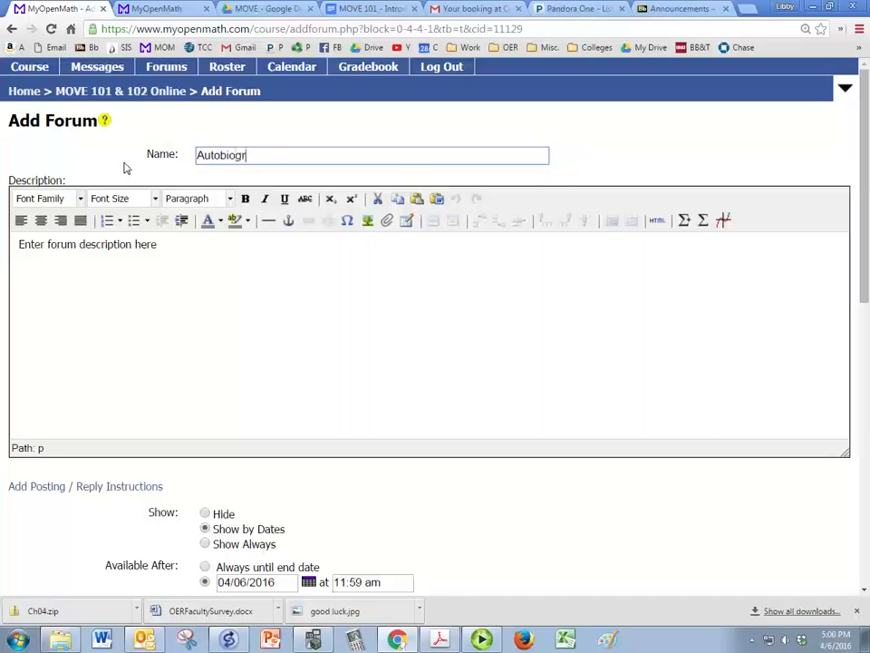
{"action": "type", "text": "aphies"}
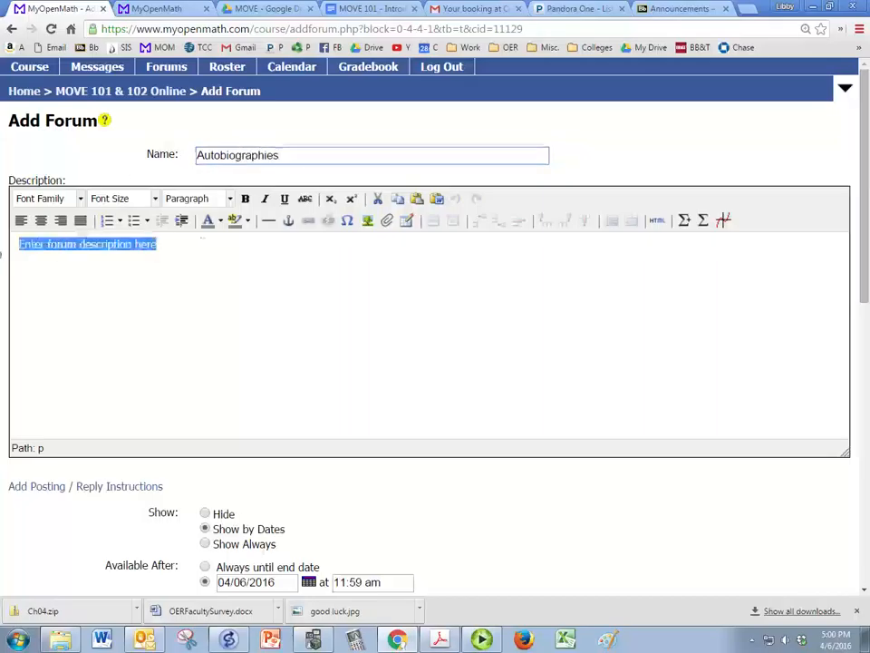
Describe the forum as 'Please tell us a little about yourself.' with 04/06–04/13/2016 availability
{"action": "type", "text": "Please tell"}
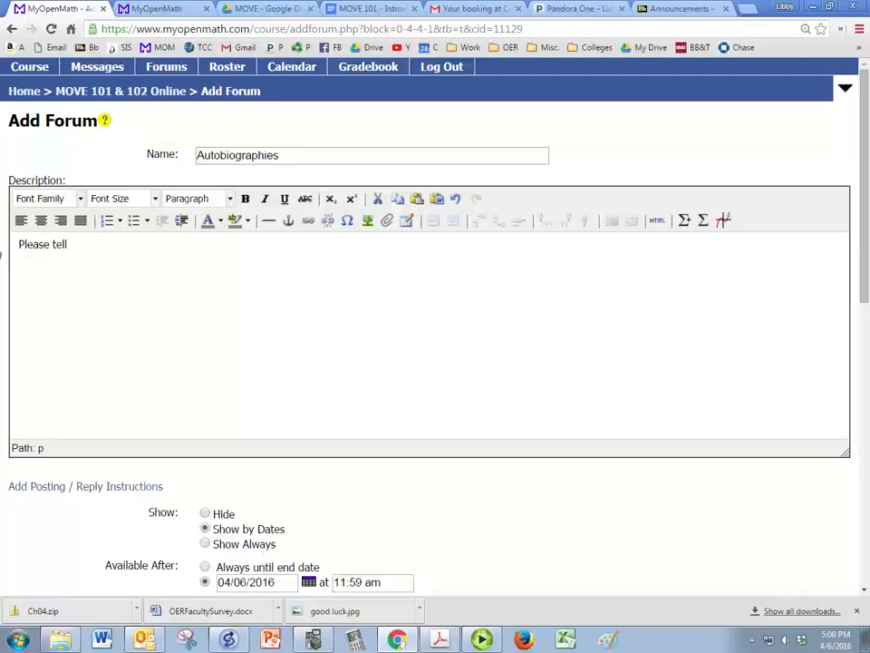
{"action": "type", "text": "us a little"}
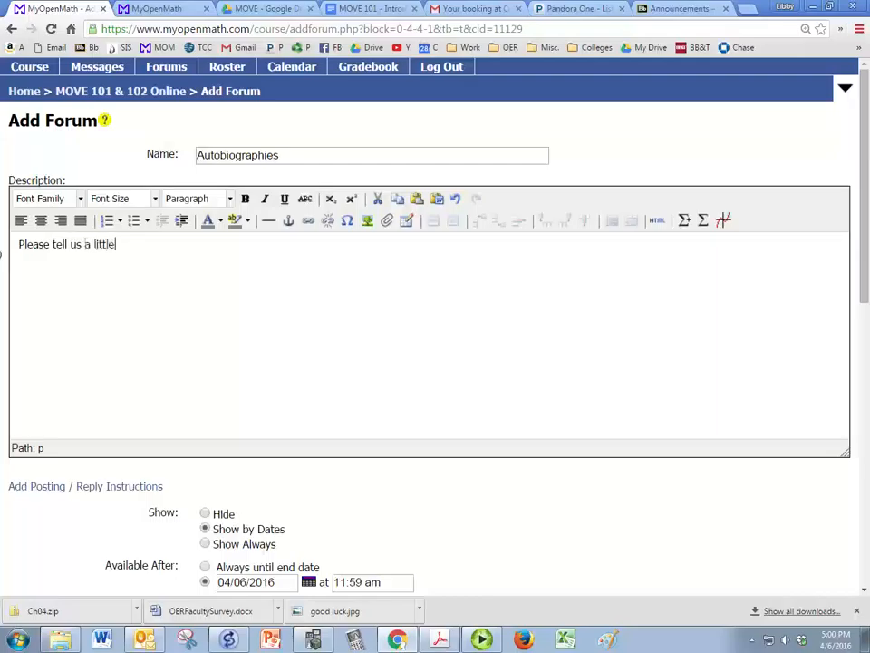
{"action": "type", "text": "about yourself"}
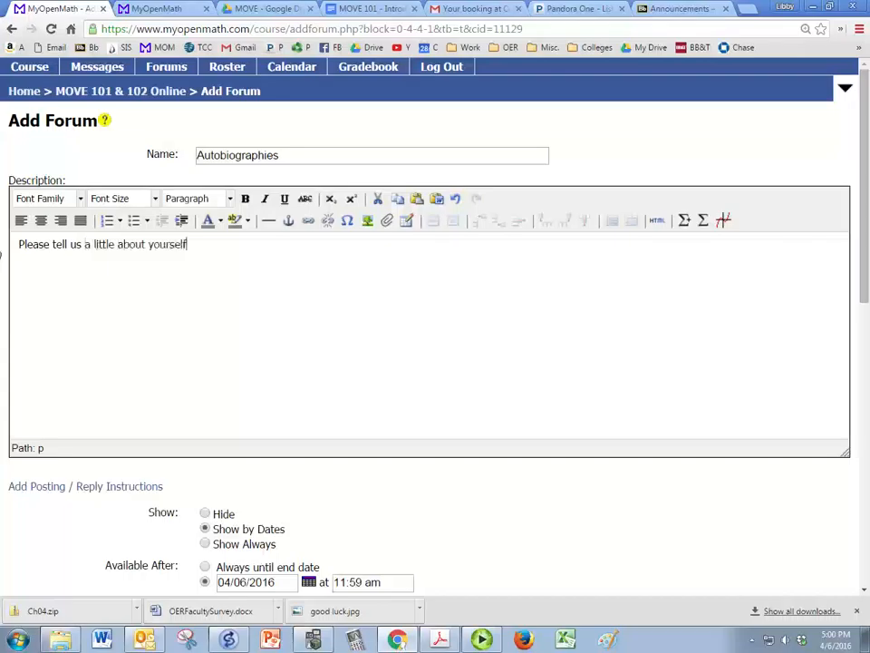
{"action": "type", "text": "."}
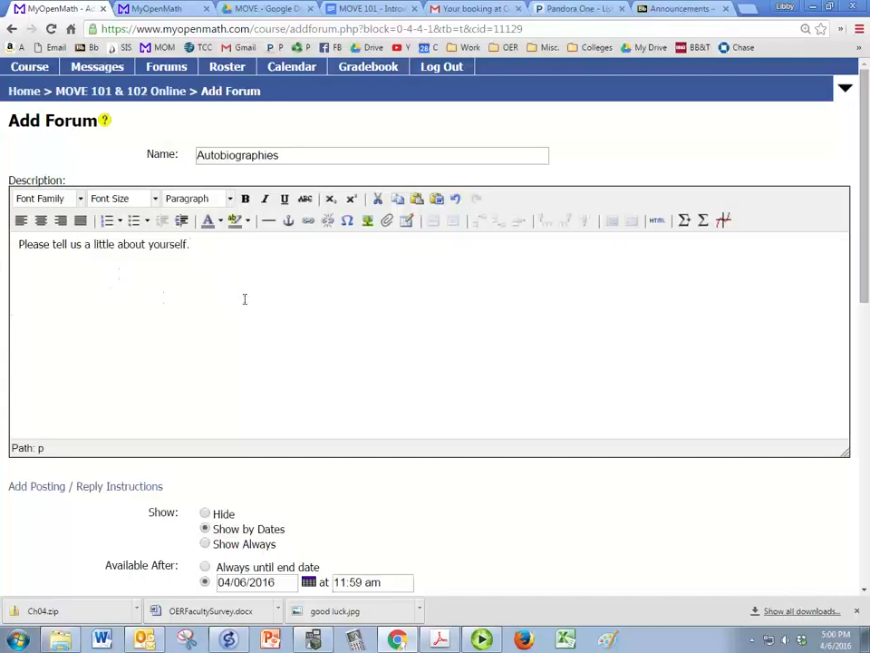
{"action": "scroll", "scroll_direction": "down", "scroll_amount": 3}
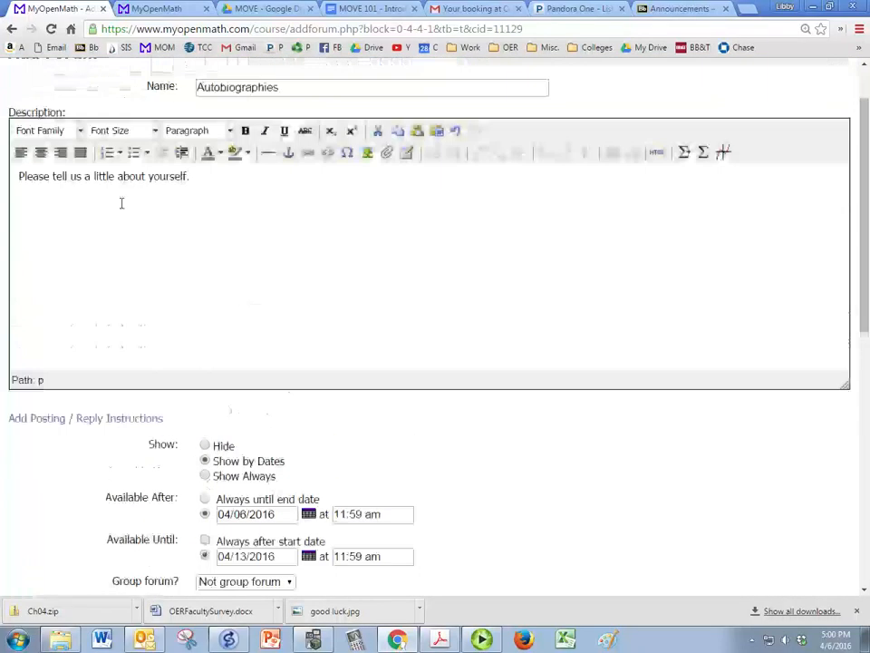
{"action": "mouse_move", "coordinate": [75, 238]}
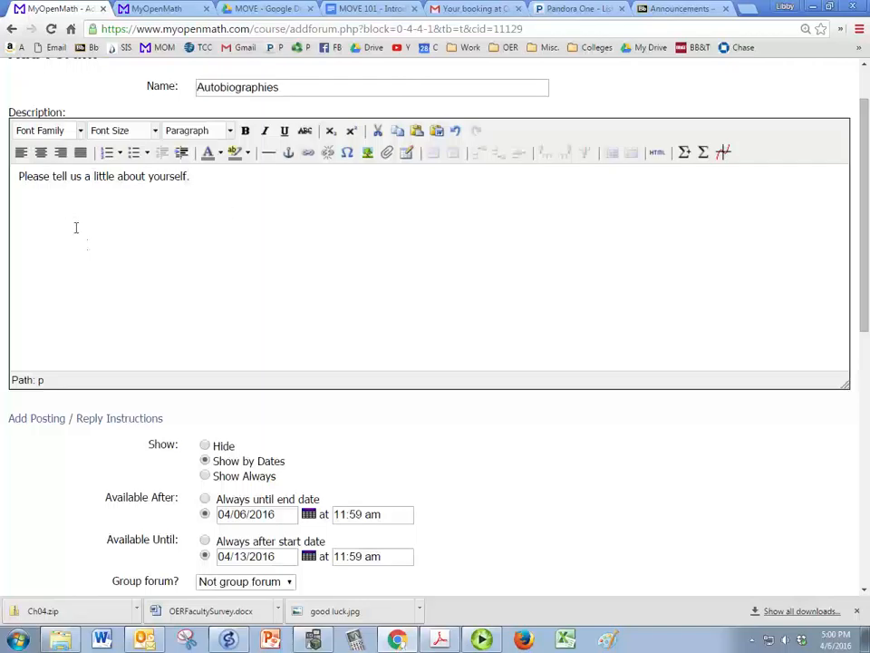
{"action": "scroll", "scroll_direction": "down", "scroll_amount": 3}
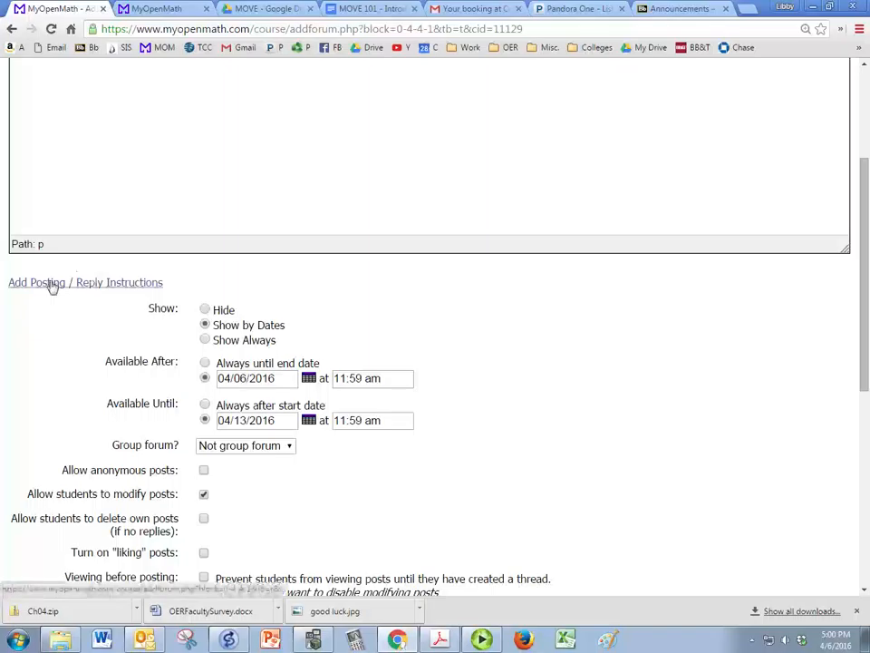
{"action": "mouse_move", "coordinate": [41, 288]}
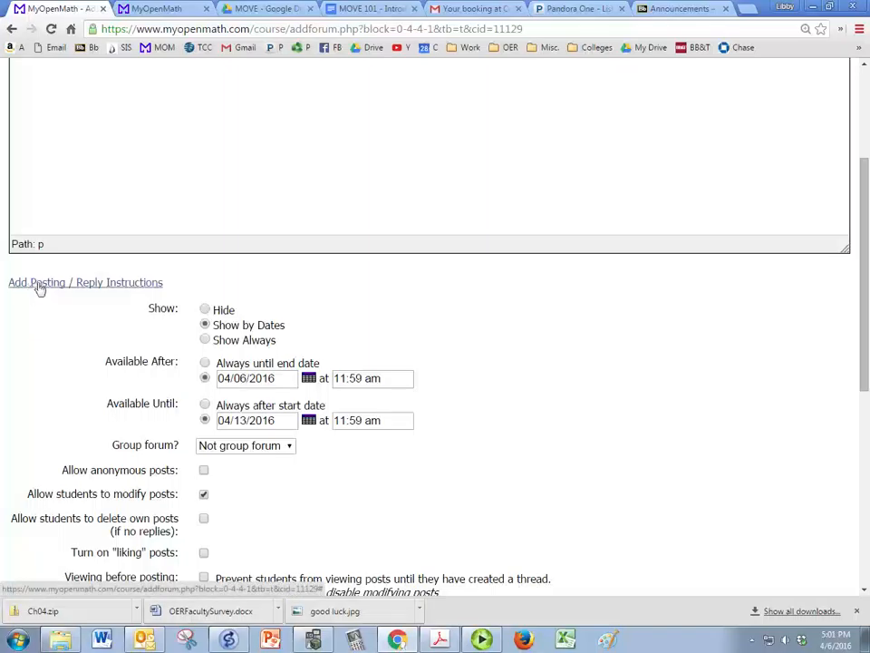
Set the posting instructions to 'Please tell us a little about yourself.'
{"action": "left_click", "coordinate": [85, 281]}
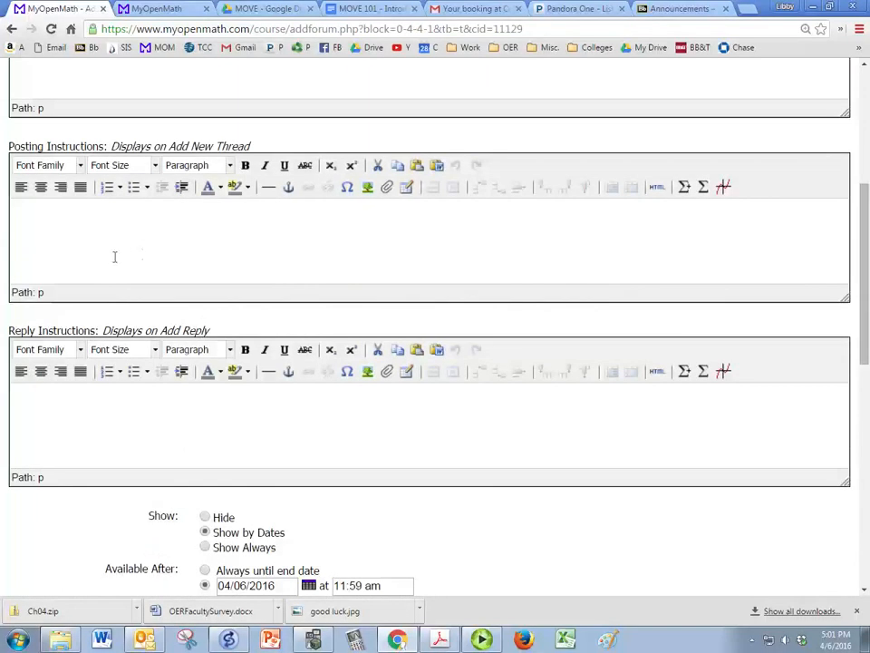
{"action": "scroll", "scroll_direction": "up", "scroll_amount": 3}
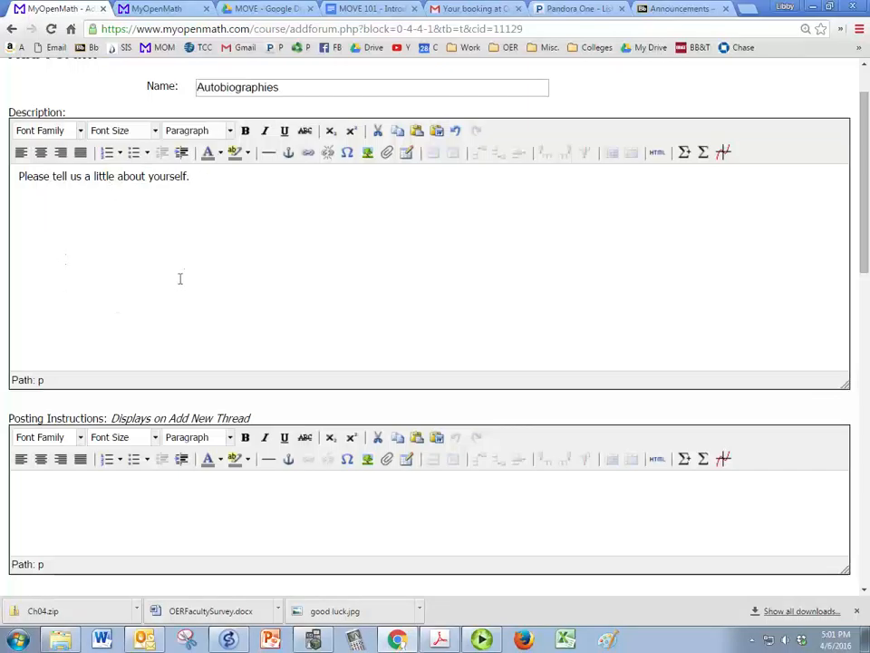
{"action": "scroll", "scroll_direction": "down", "scroll_amount": 3}
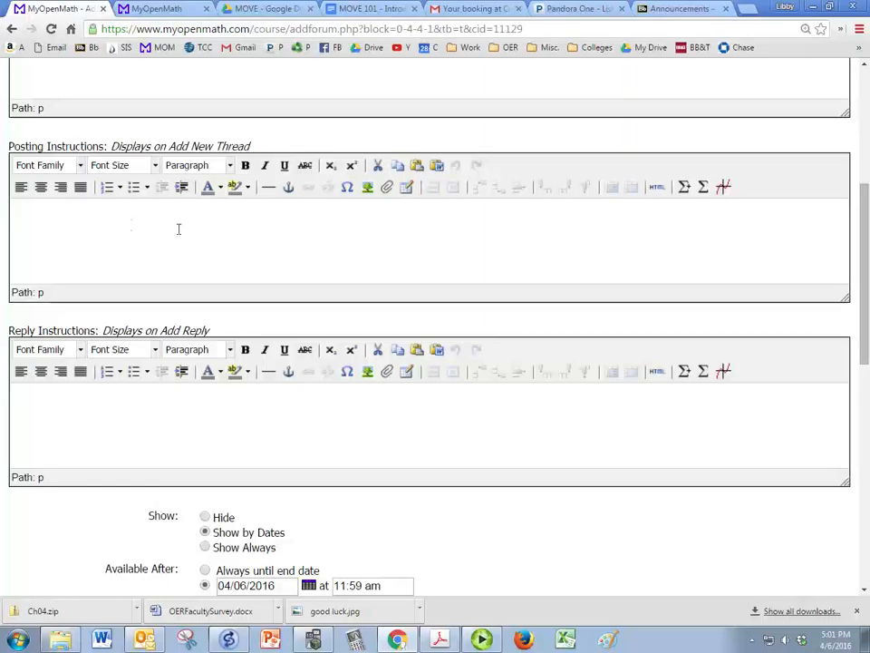
{"action": "mouse_move", "coordinate": [100, 239]}
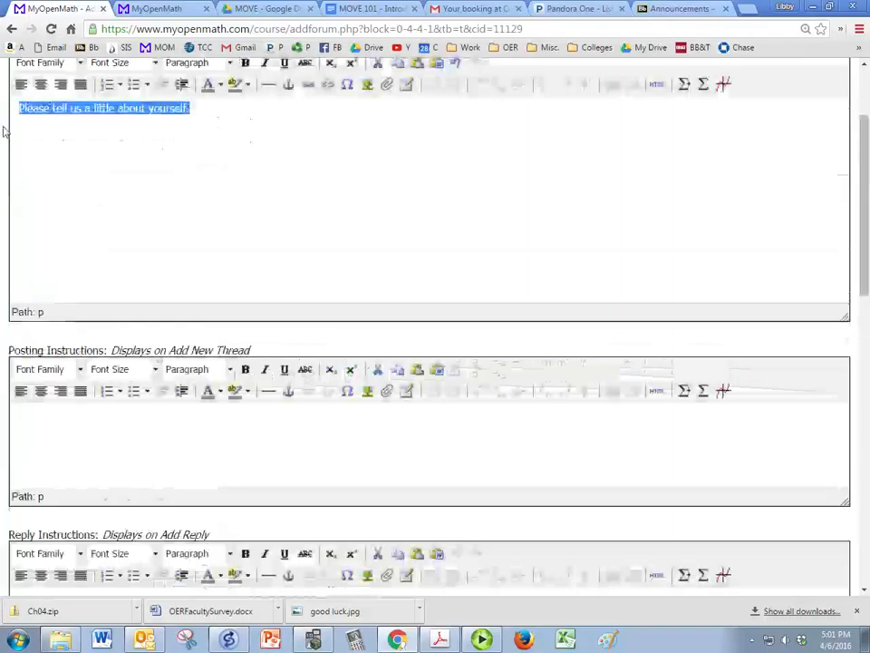
{"action": "type", "text": "Please tell us a little about yourself."}
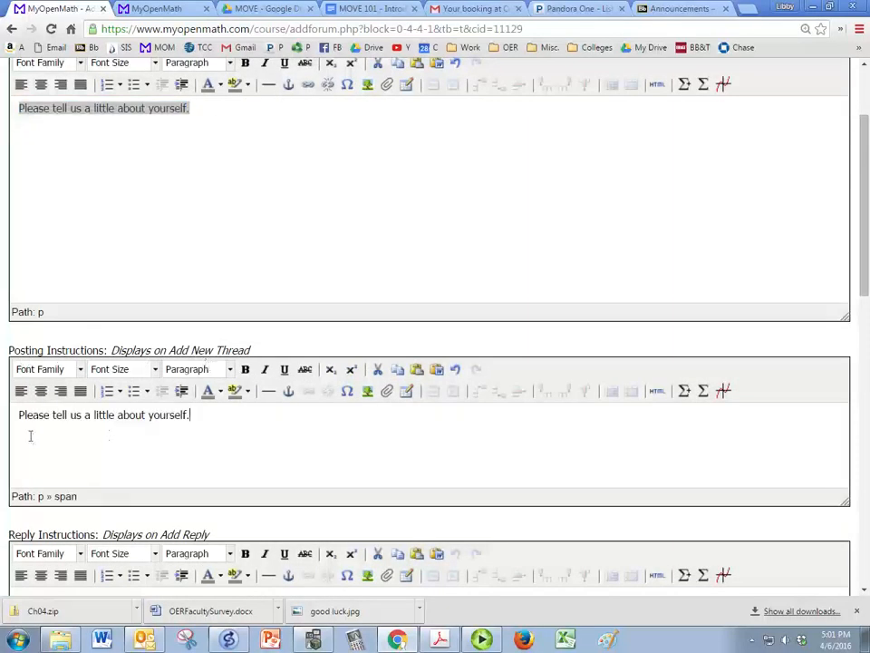
Set the reply instructions to 'Reply to two classmates.'
{"action": "scroll", "scroll_direction": "down", "scroll_amount": 3}
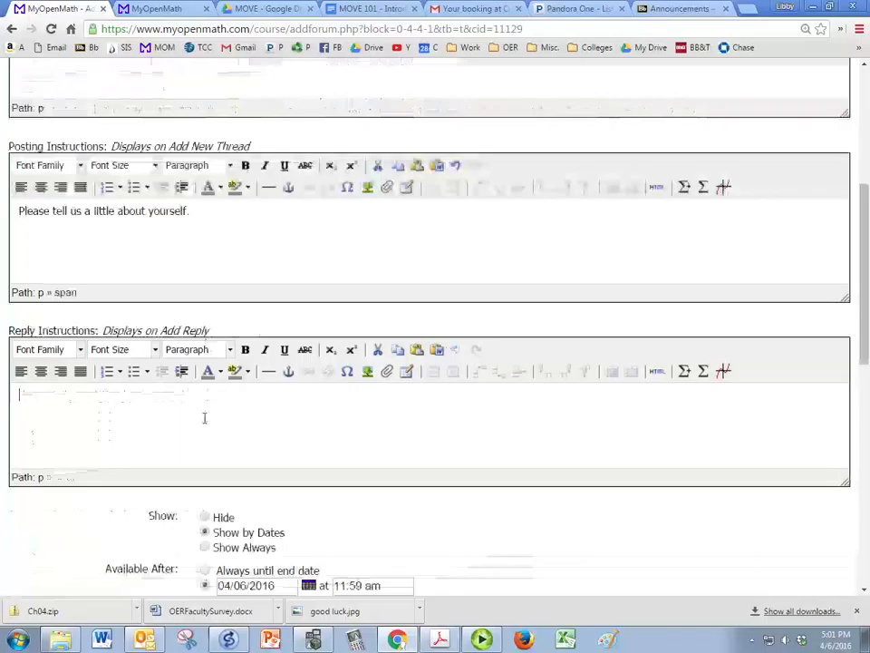
{"action": "type", "text": "Repl"}
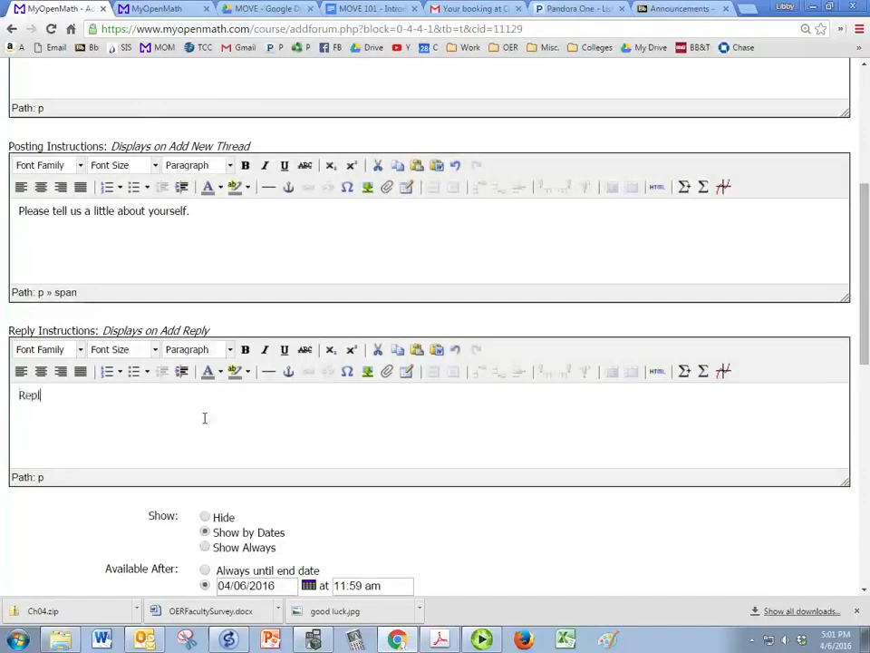
{"action": "type", "text": "Reply to two c"}
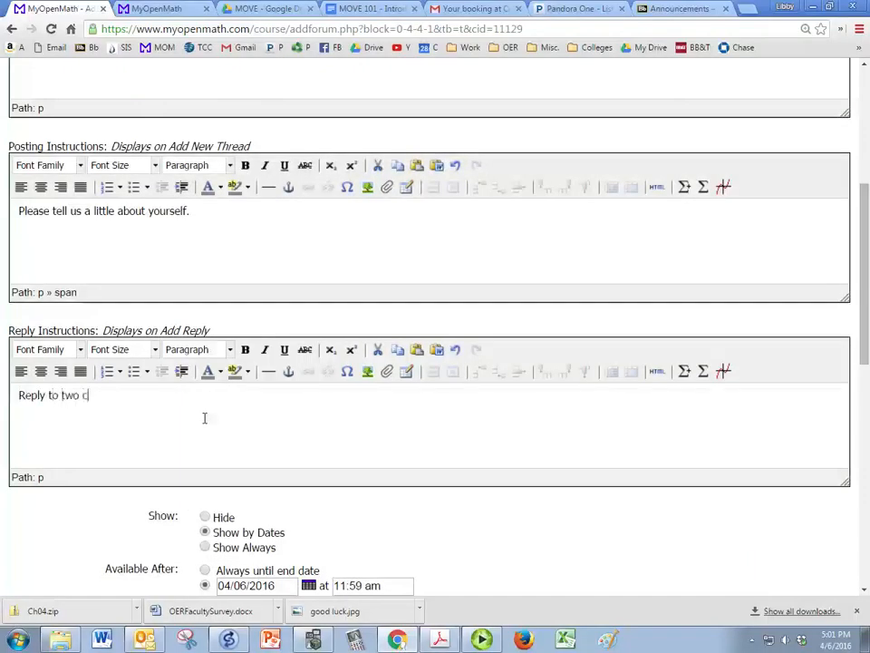
{"action": "type", "text": "lassmates."}
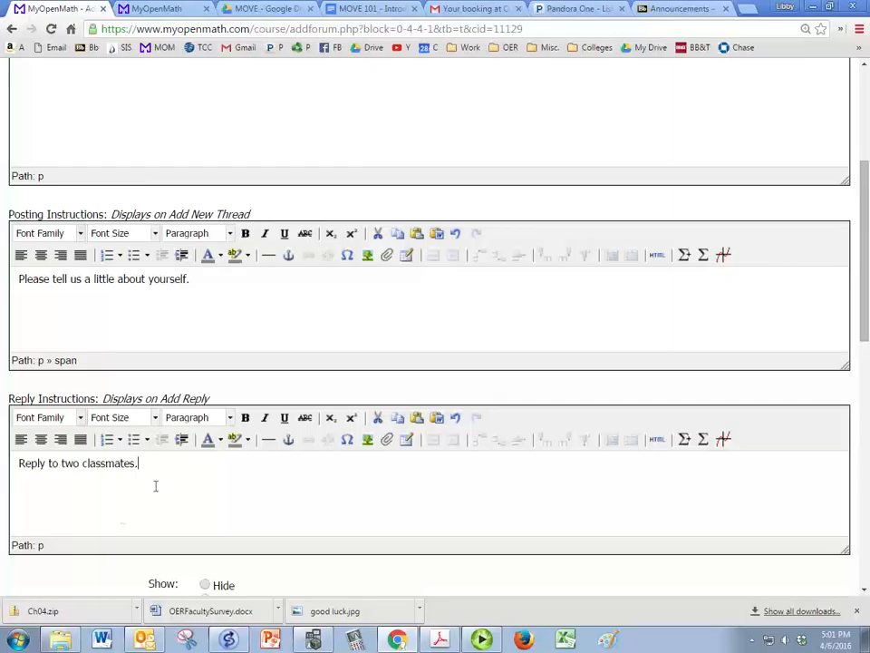
{"action": "scroll", "scroll_direction": "down", "scroll_amount": 3}
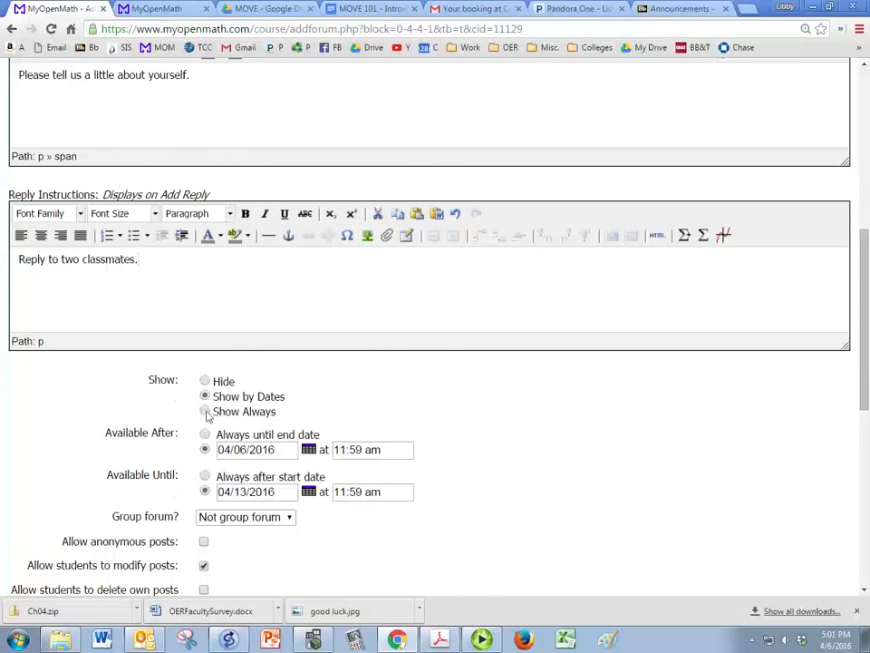
Make the Autobiographies forum show always and enable liking of posts
{"action": "left_click", "coordinate": [205, 411]}
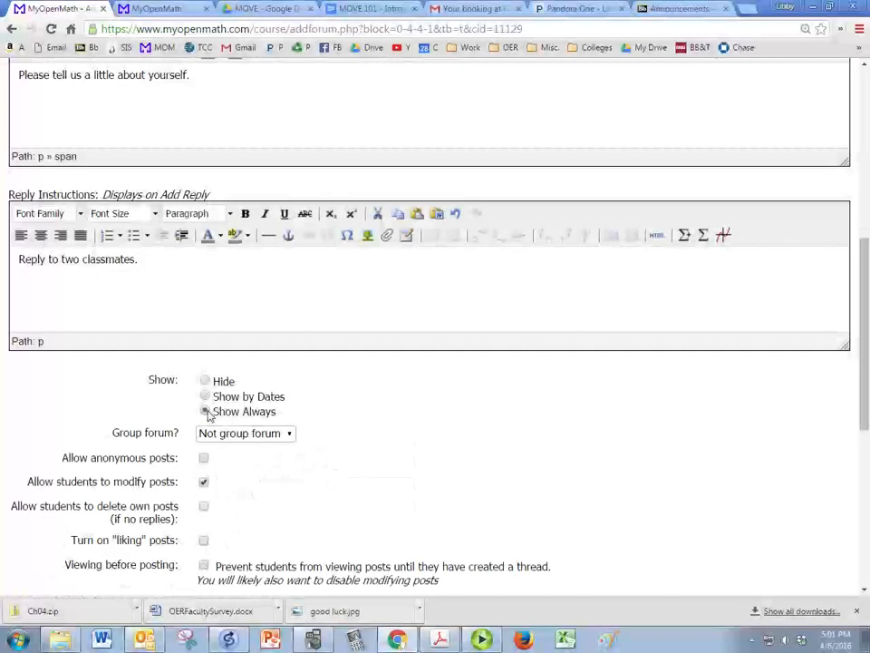
{"action": "scroll", "scroll_direction": "down", "scroll_amount": 3}
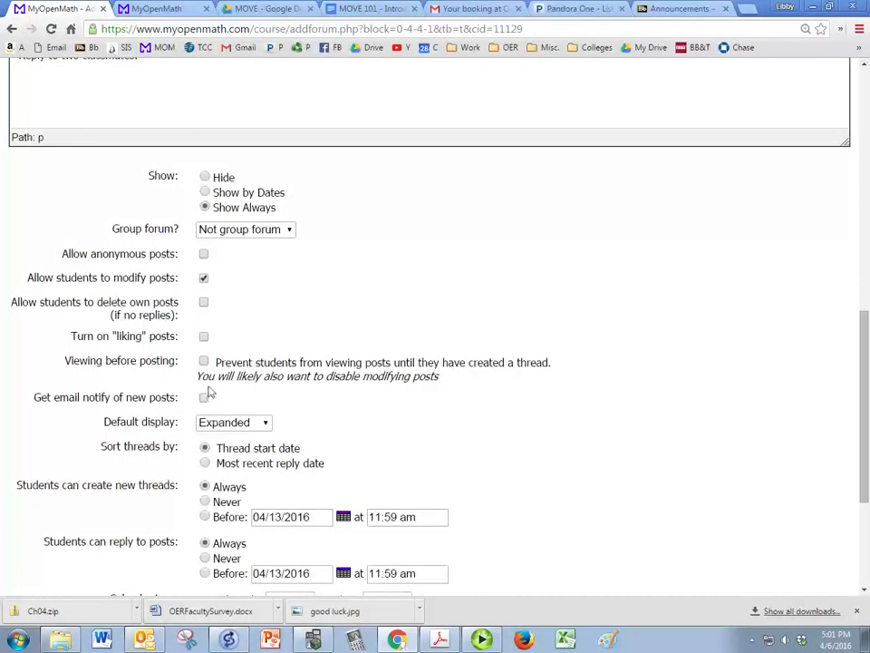
{"action": "scroll", "scroll_direction": "down", "scroll_amount": 3}
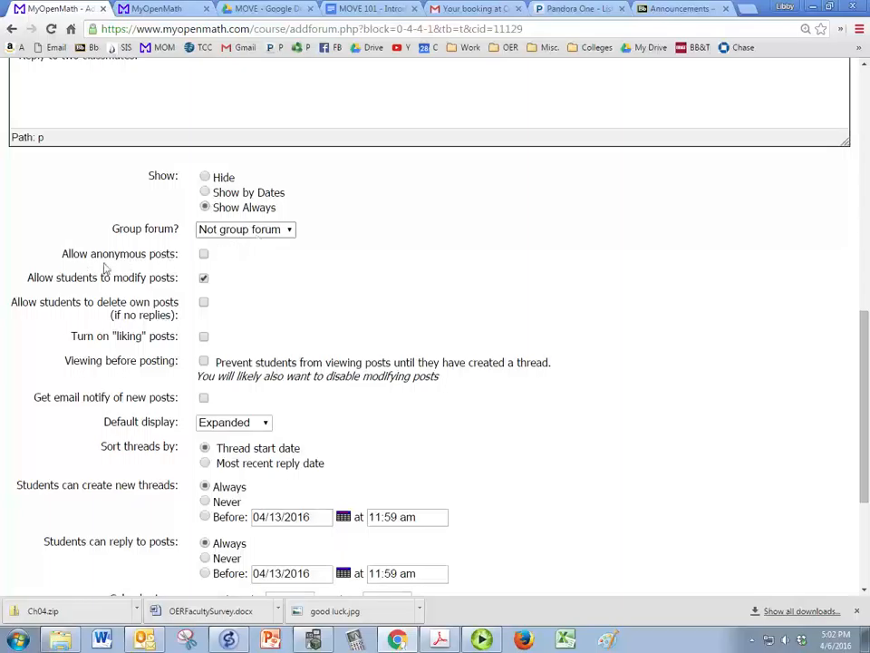
{"action": "mouse_move", "coordinate": [166, 262]}
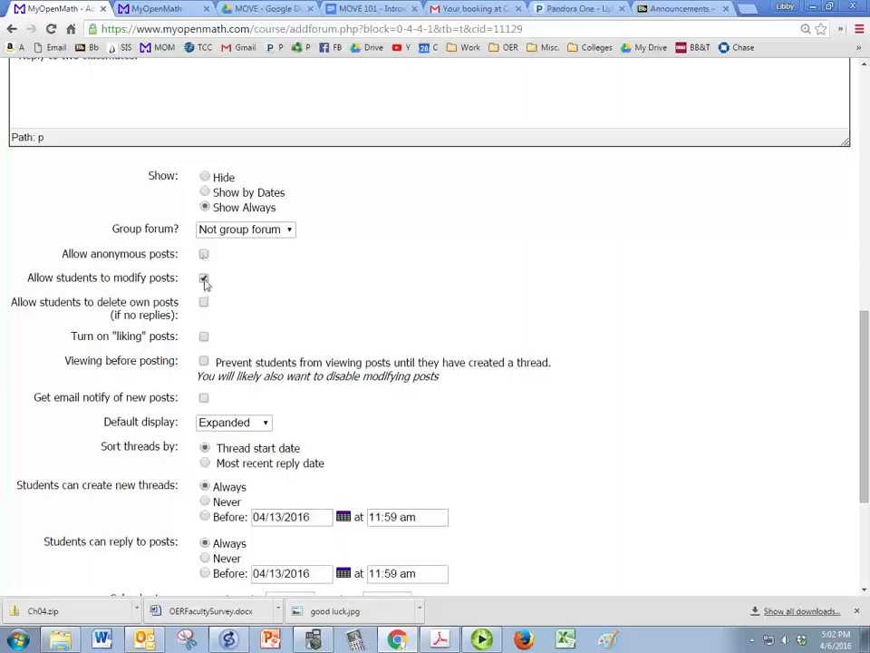
{"action": "left_click", "coordinate": [203, 277]}
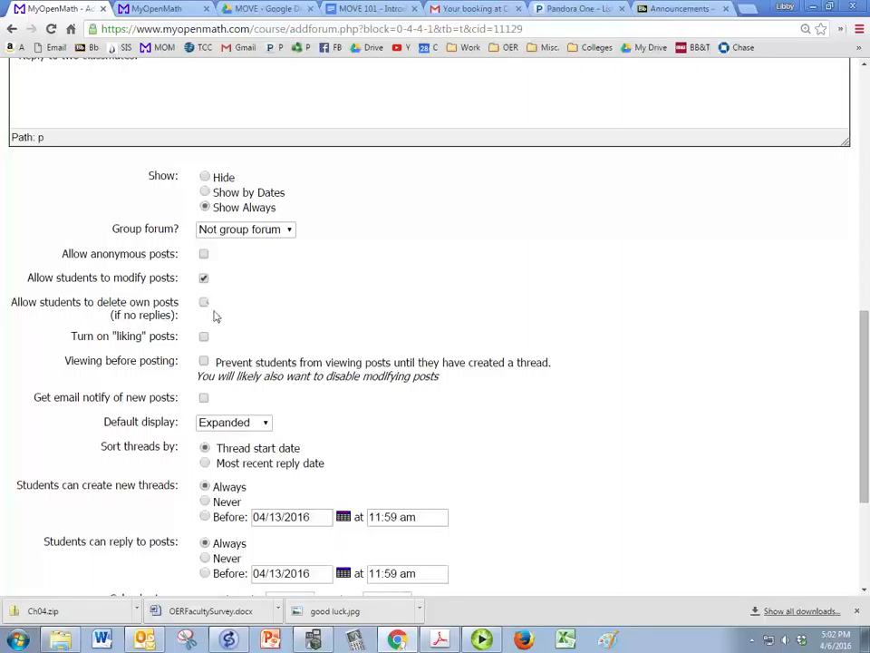
{"action": "mouse_move", "coordinate": [216, 338]}
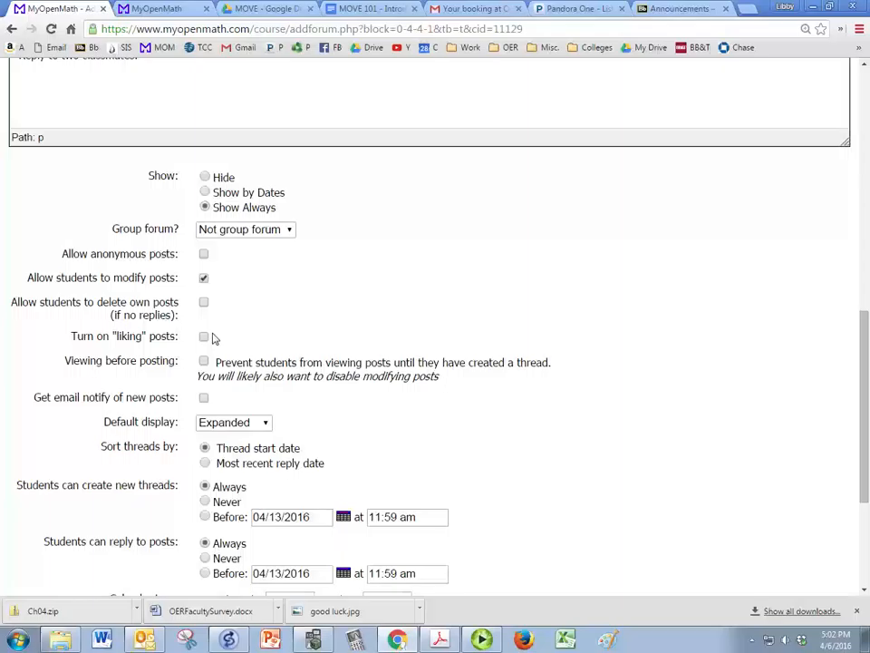
{"action": "left_click", "coordinate": [203, 336]}
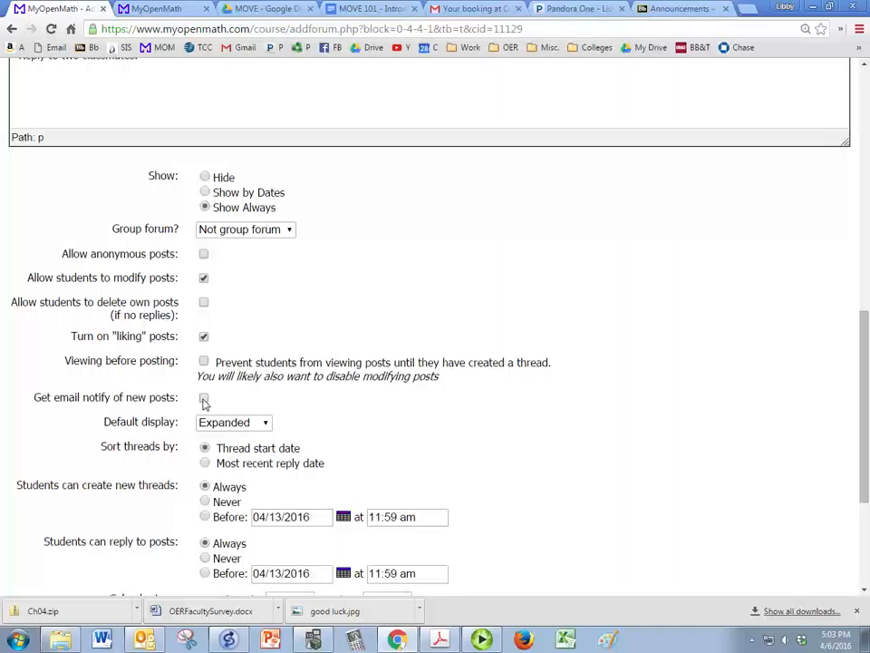
{"action": "scroll", "scroll_direction": "down", "scroll_amount": 3}
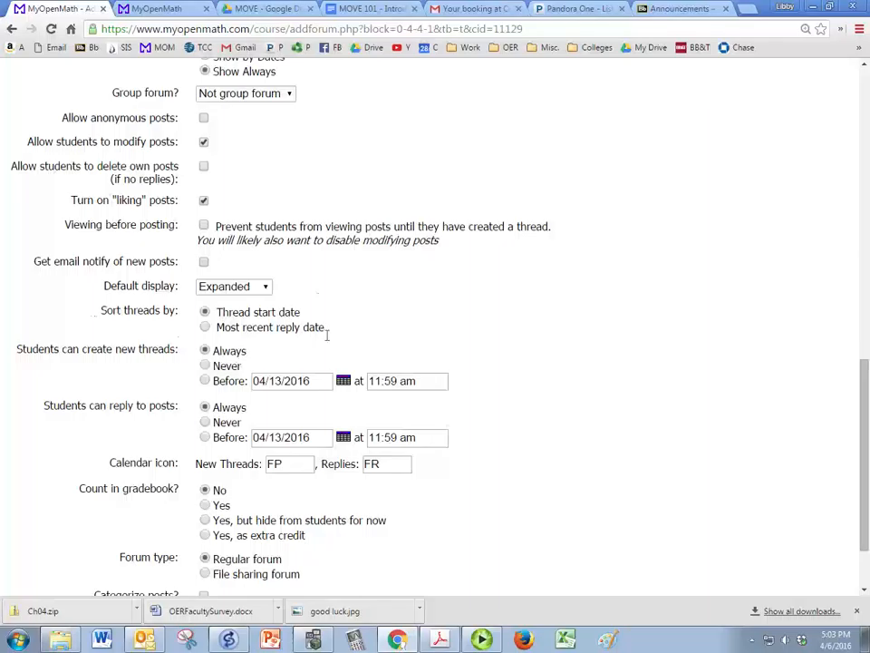
Allow new threads only before 04/13/2016 at 12:00 am
{"action": "scroll", "scroll_direction": "down", "scroll_amount": 3}
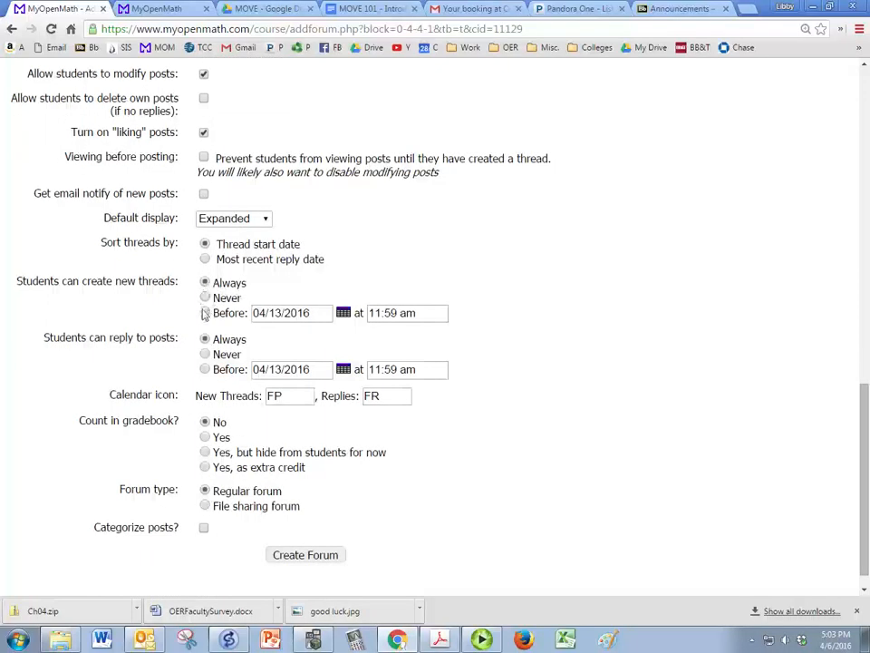
{"action": "left_click", "coordinate": [205, 311]}
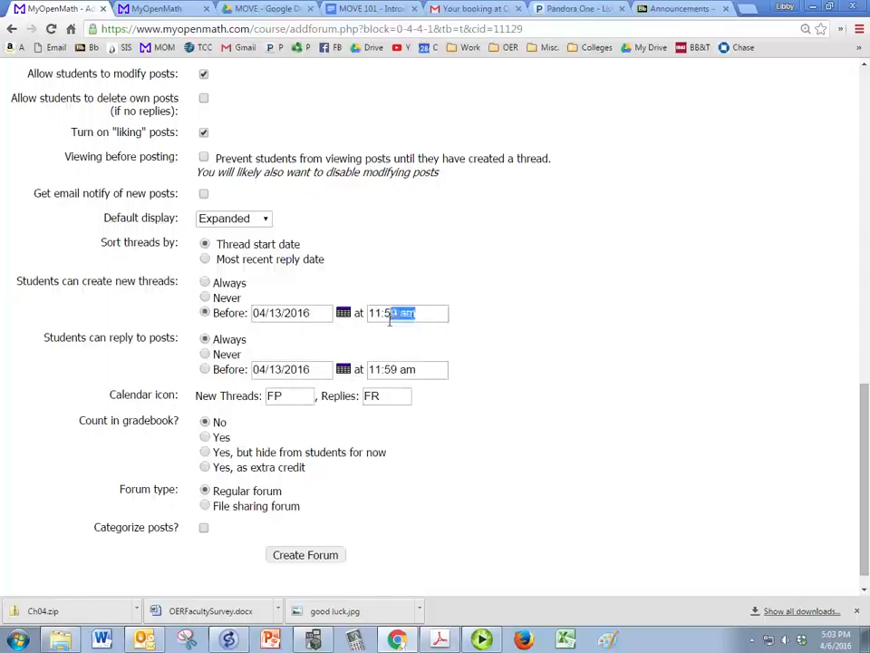
{"action": "type", "text": "12:"}
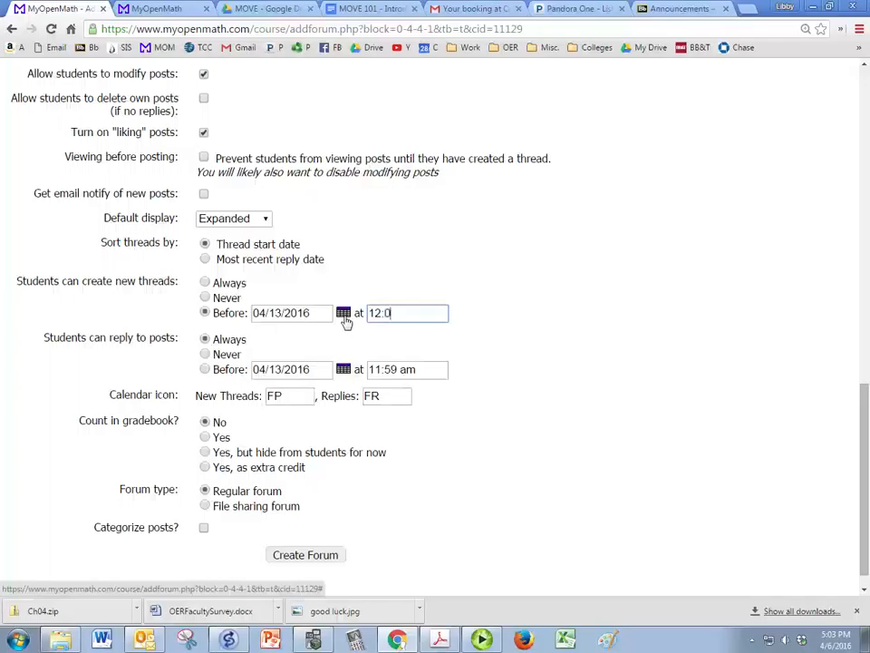
{"action": "type", "text": "0 am"}
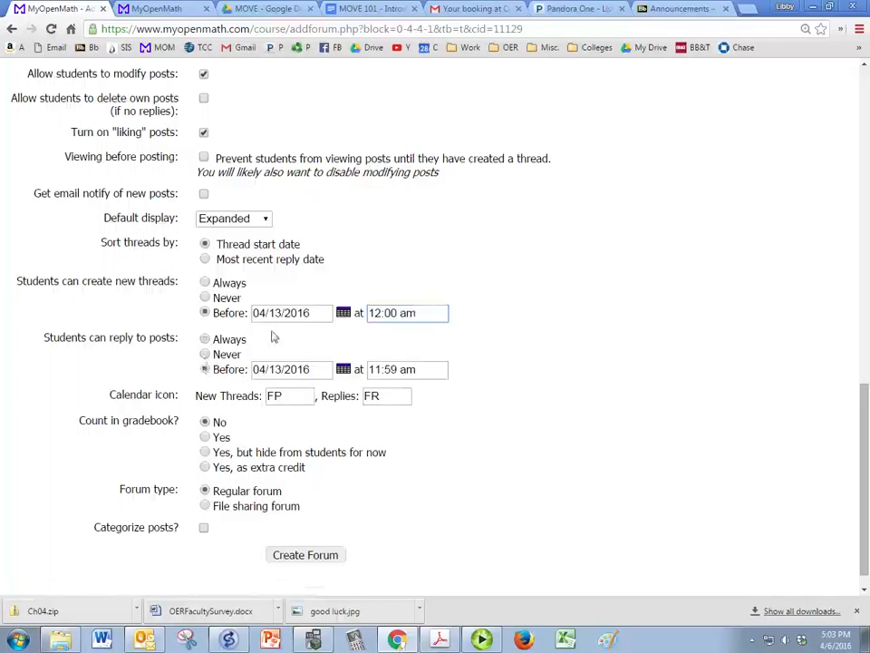
Allow replies only before 04/20/2016 at 11:59 pm
{"action": "triple_click", "coordinate": [292, 369]}
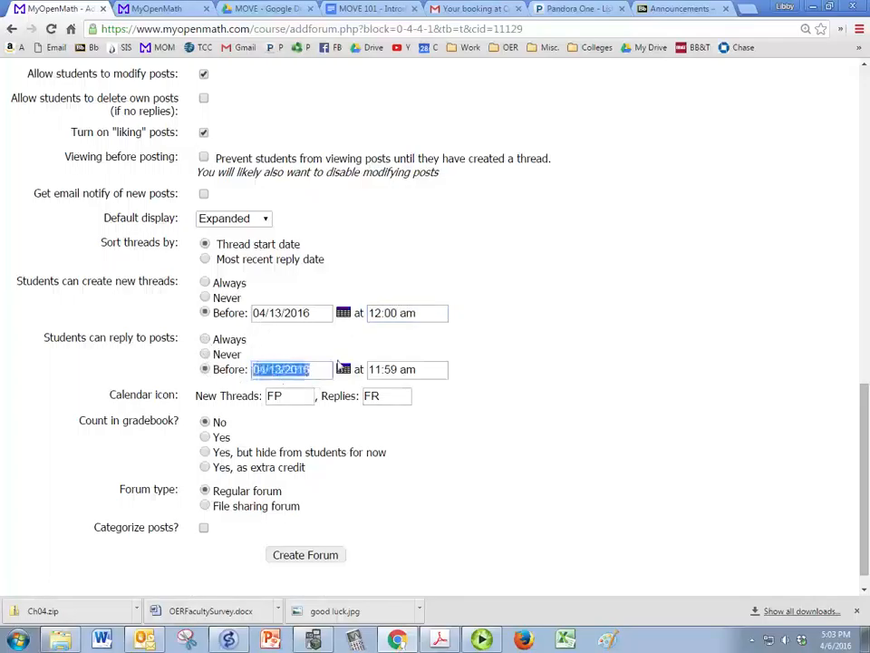
{"action": "left_click", "coordinate": [343, 369]}
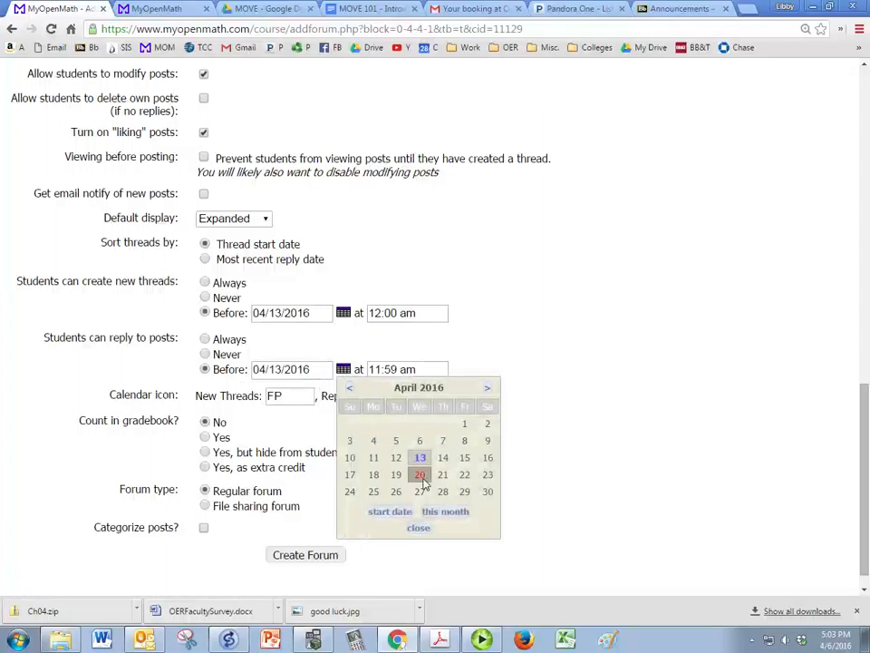
{"action": "left_click", "coordinate": [419, 474]}
{"action": "type", "text": "p"}
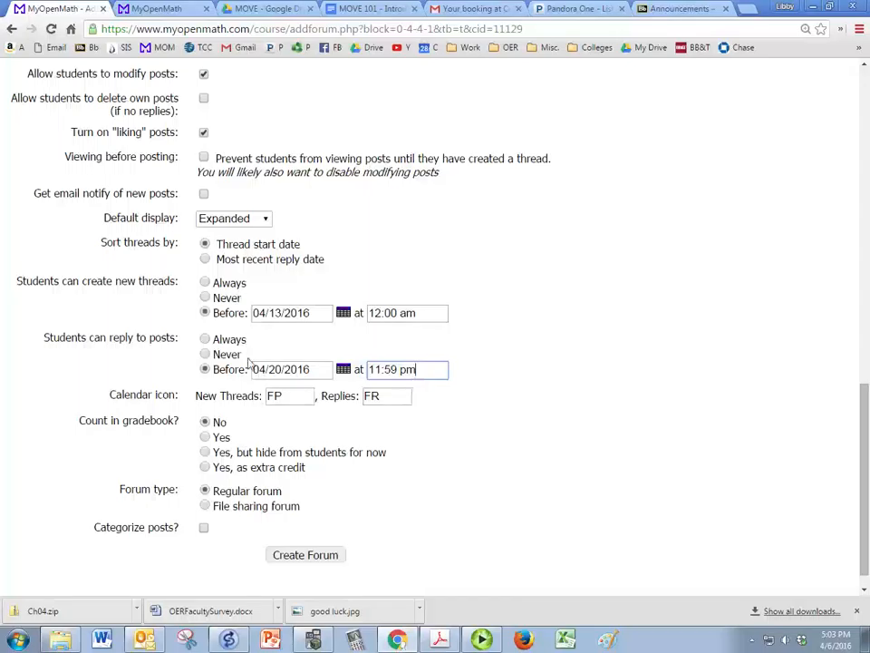
{"action": "scroll", "scroll_direction": "down", "scroll_amount": 3}
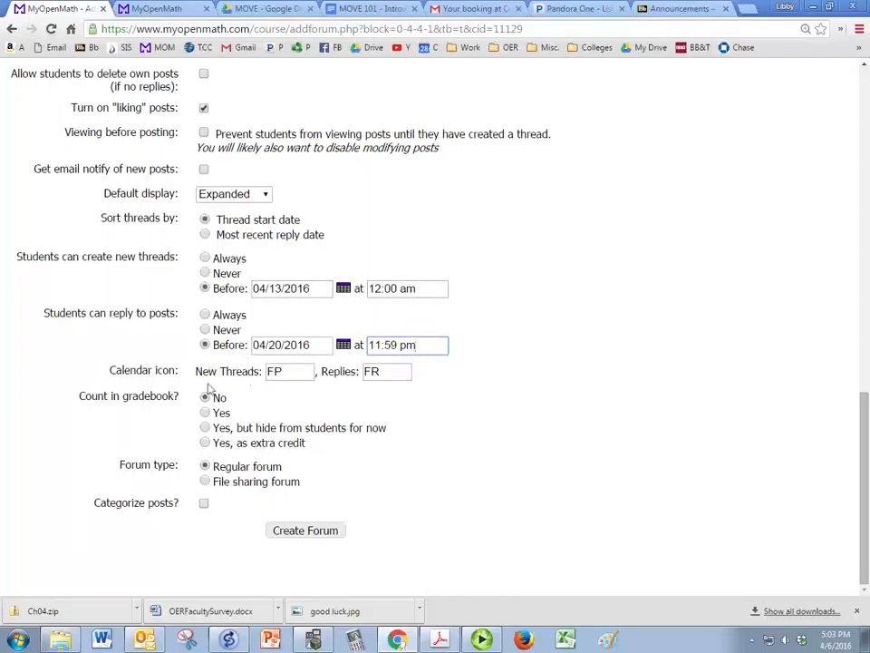
Label the calendar icons 'Autobio' for new threads and 'Replies' for replies
{"action": "triple_click", "coordinate": [288, 370]}
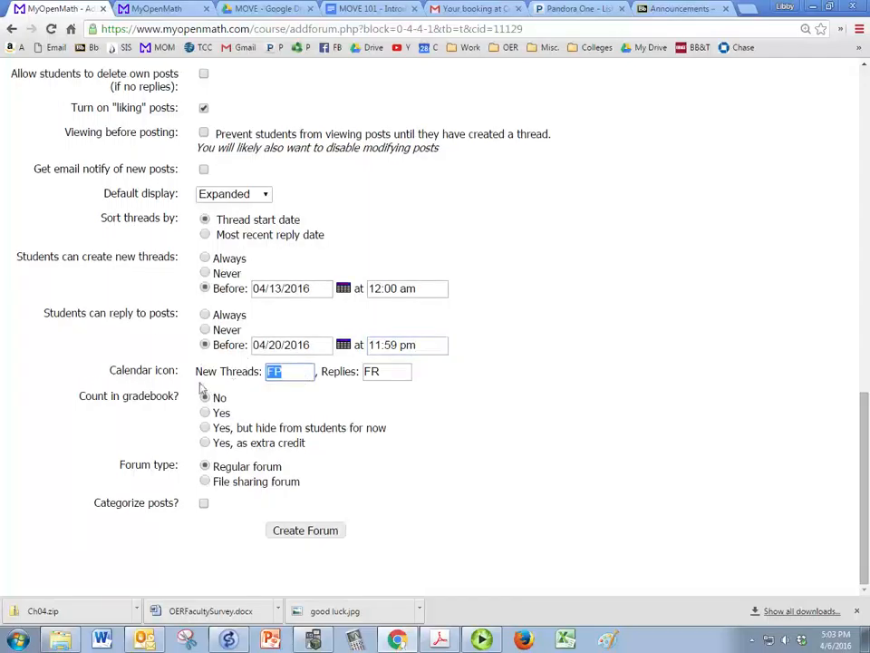
{"action": "type", "text": "Auto"}
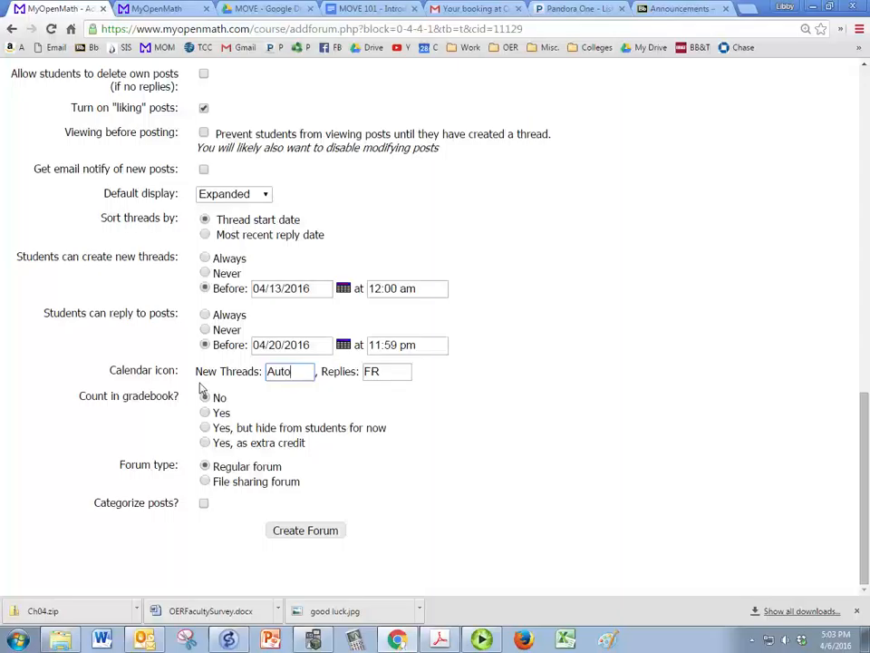
{"action": "type", "text": "bio"}
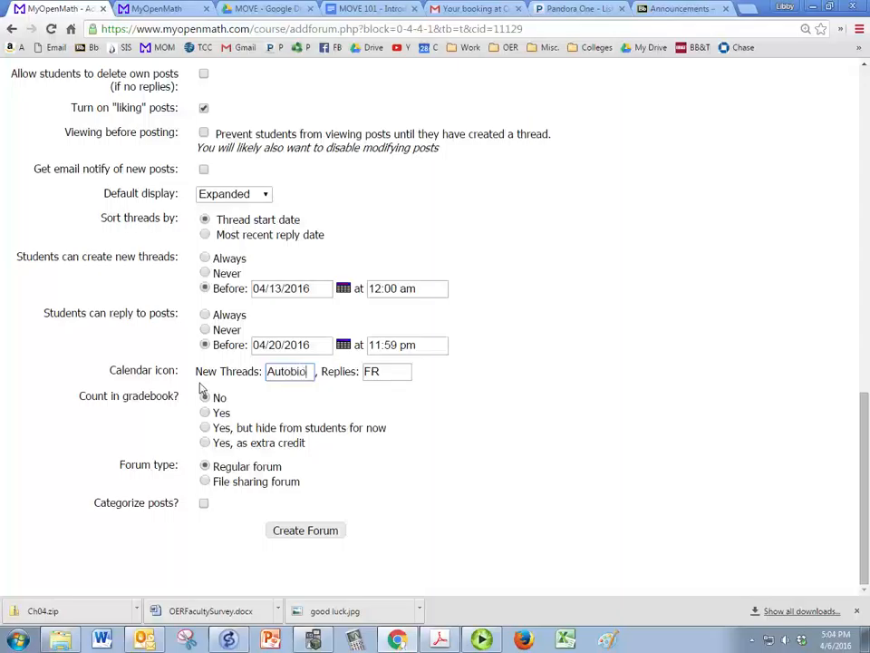
{"action": "type", "text": "Replies"}
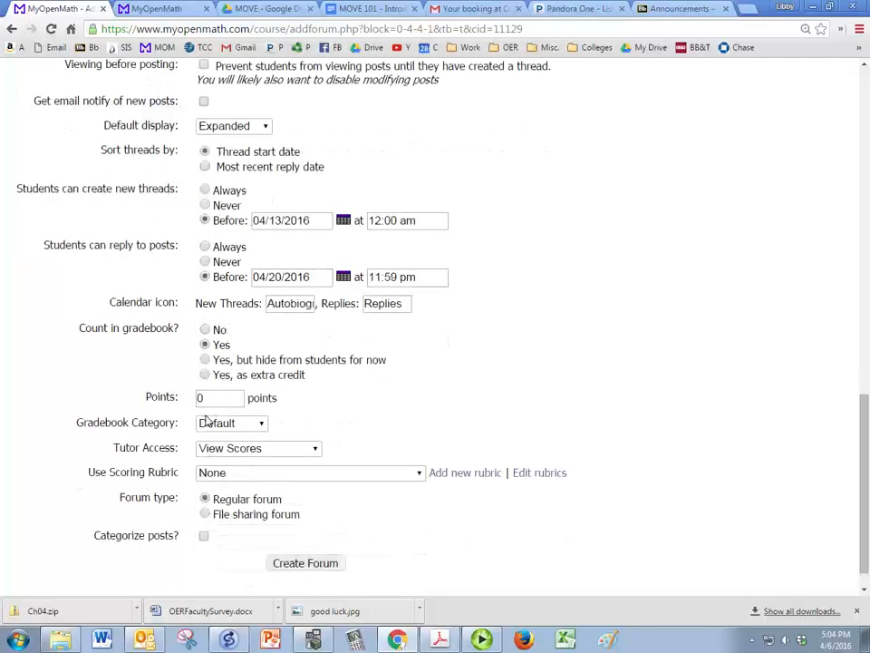
Make the forum worth 50 points in the Homework gradebook category
{"action": "left_click", "coordinate": [217, 397]}
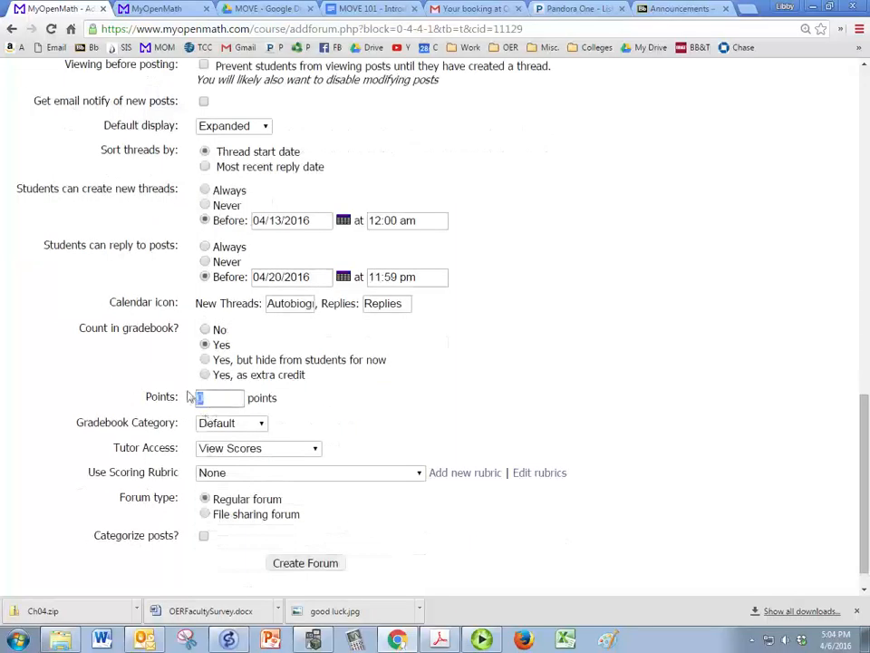
{"action": "left_click", "coordinate": [231, 423]}
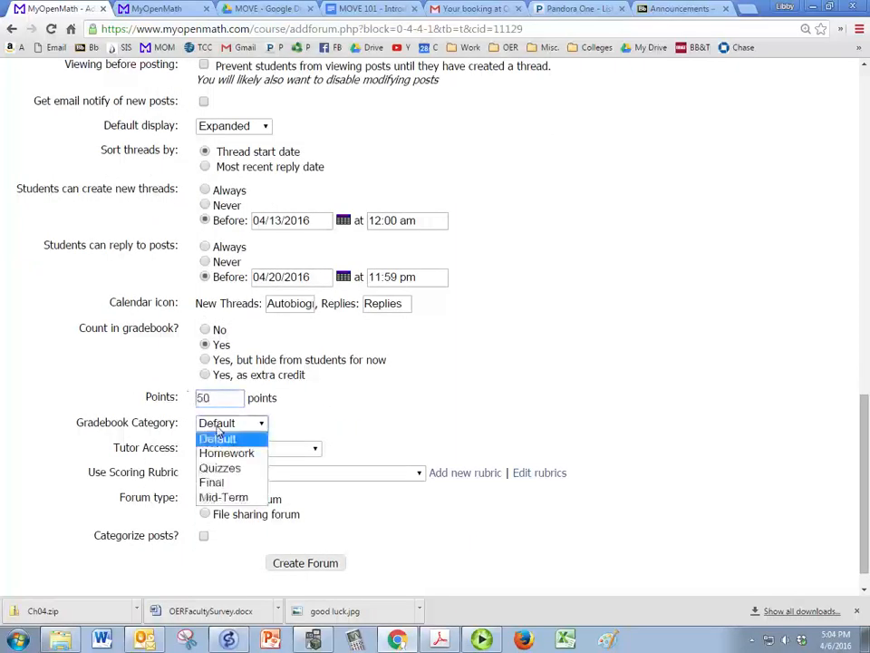
{"action": "left_click", "coordinate": [226, 452]}
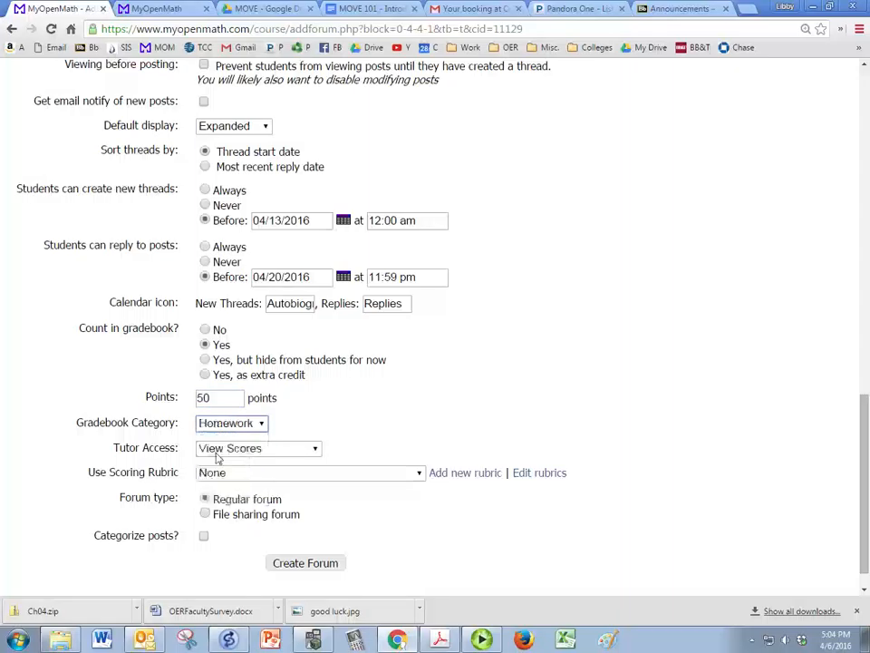
{"action": "scroll", "scroll_direction": "down", "scroll_amount": 3}
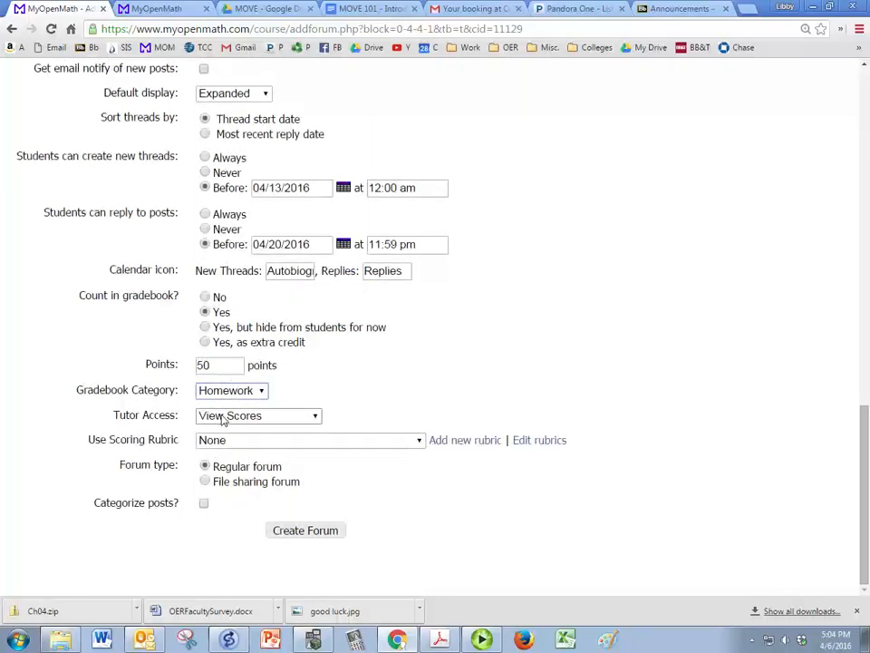
{"action": "left_click", "coordinate": [257, 415]}
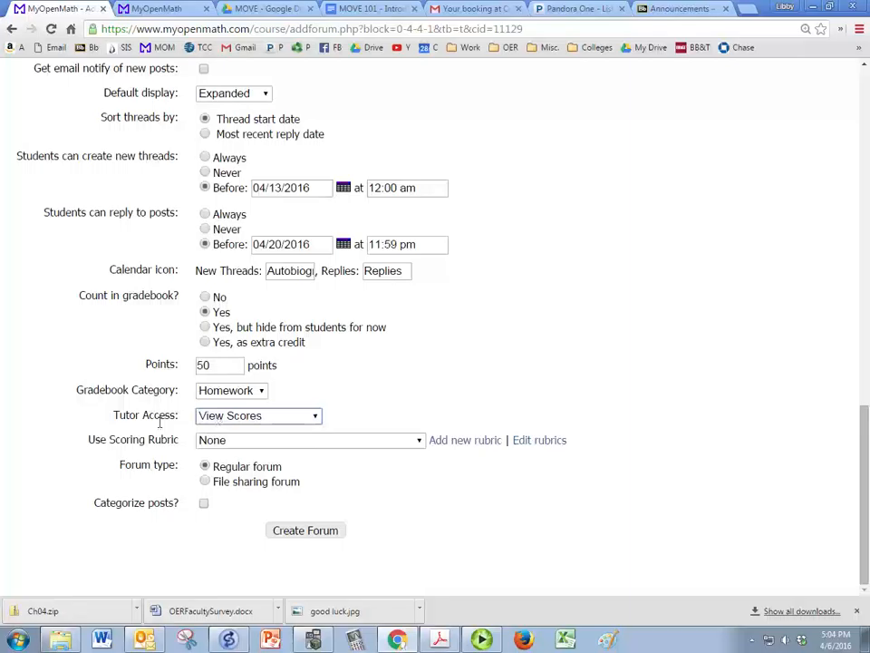
Attach the Autobiographies rubric, make it a file sharing forum, and create it
{"action": "left_click", "coordinate": [309, 440]}
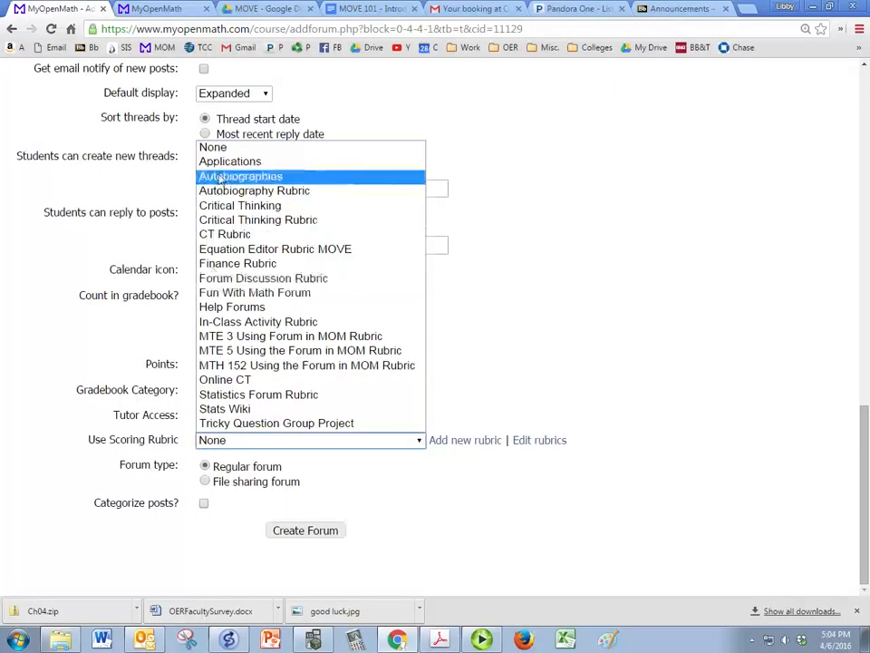
{"action": "left_click", "coordinate": [240, 176]}
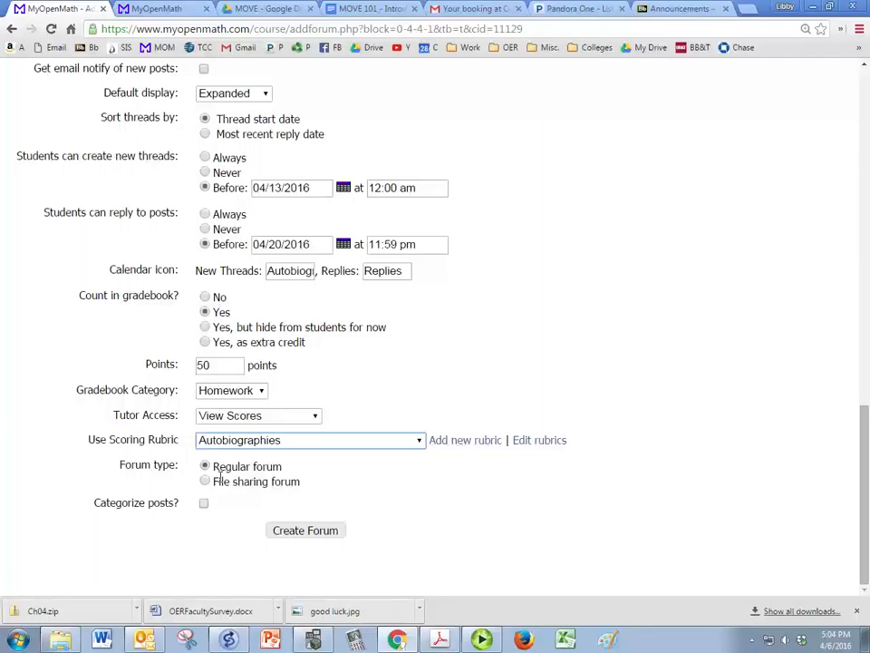
{"action": "left_click", "coordinate": [205, 480]}
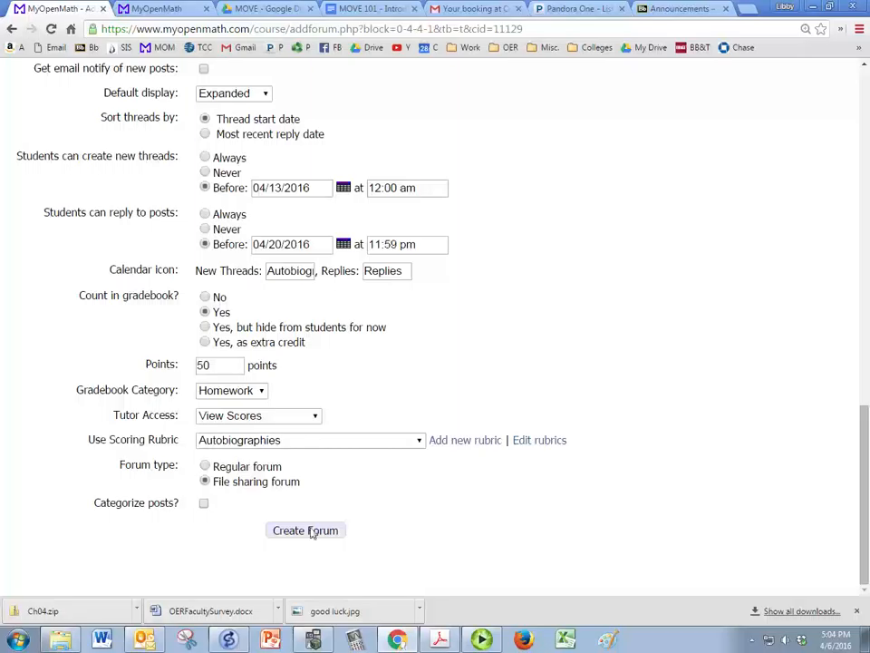
{"action": "left_click", "coordinate": [305, 531]}
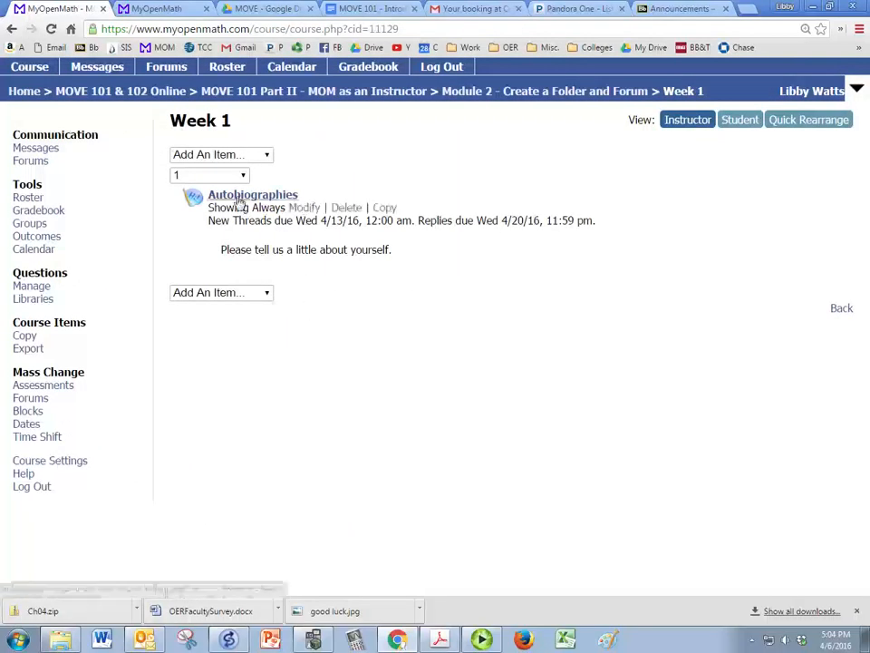
Preview the Autobiographies forum's instructions and new-thread page, then return to Forum Topics
{"action": "left_click", "coordinate": [252, 194]}
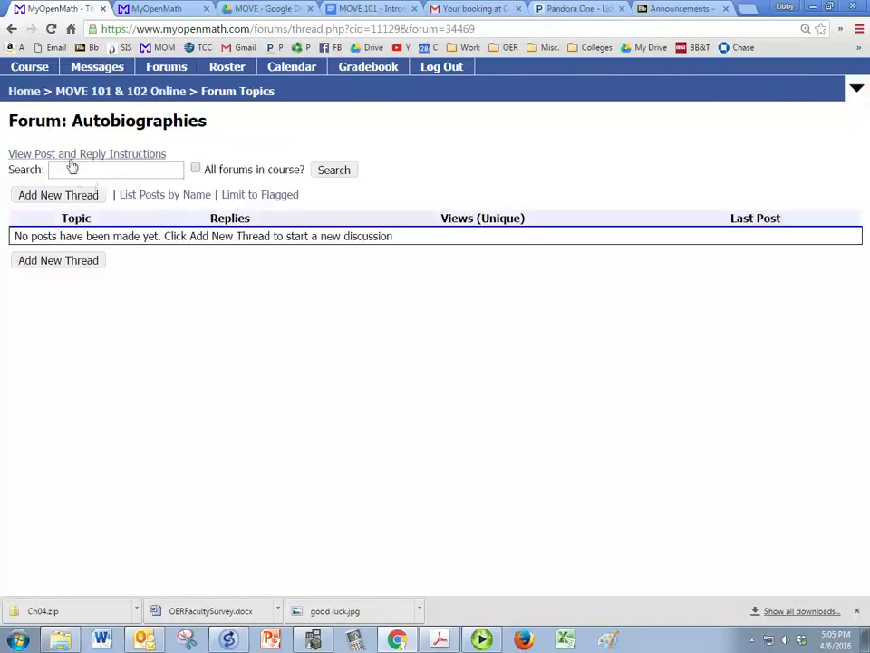
{"action": "left_click", "coordinate": [86, 153]}
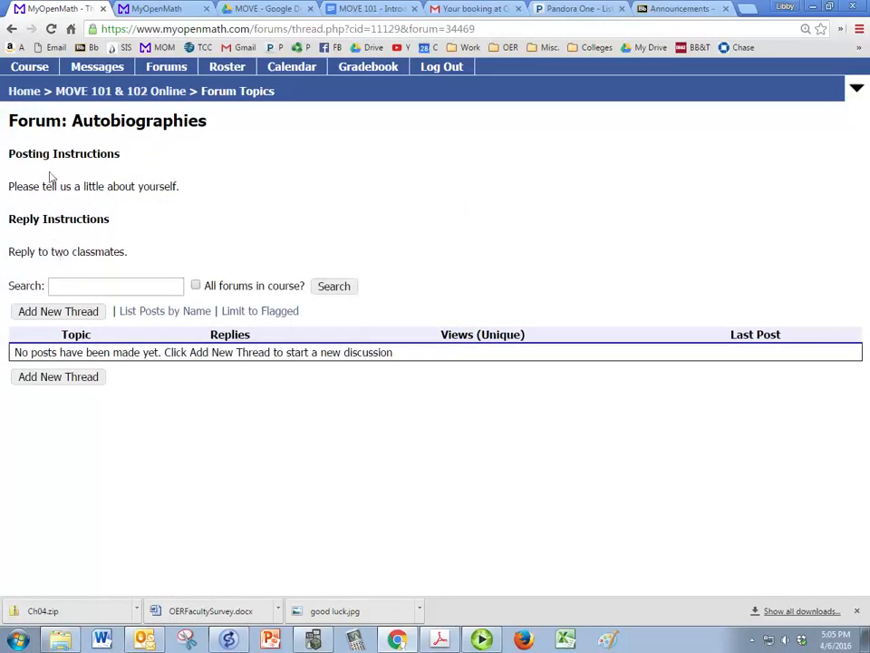
{"action": "mouse_move", "coordinate": [42, 330]}
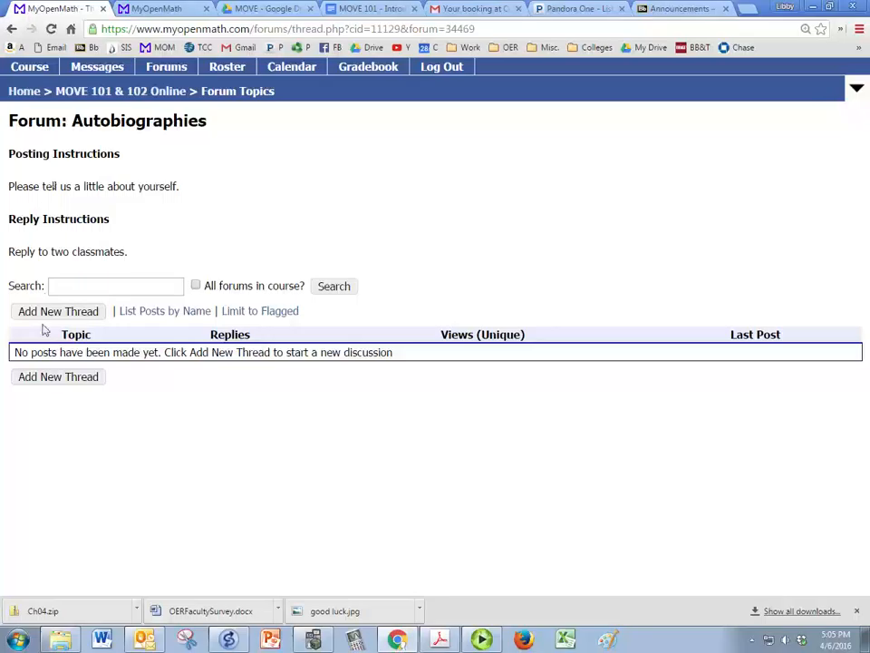
{"action": "left_click", "coordinate": [58, 311]}
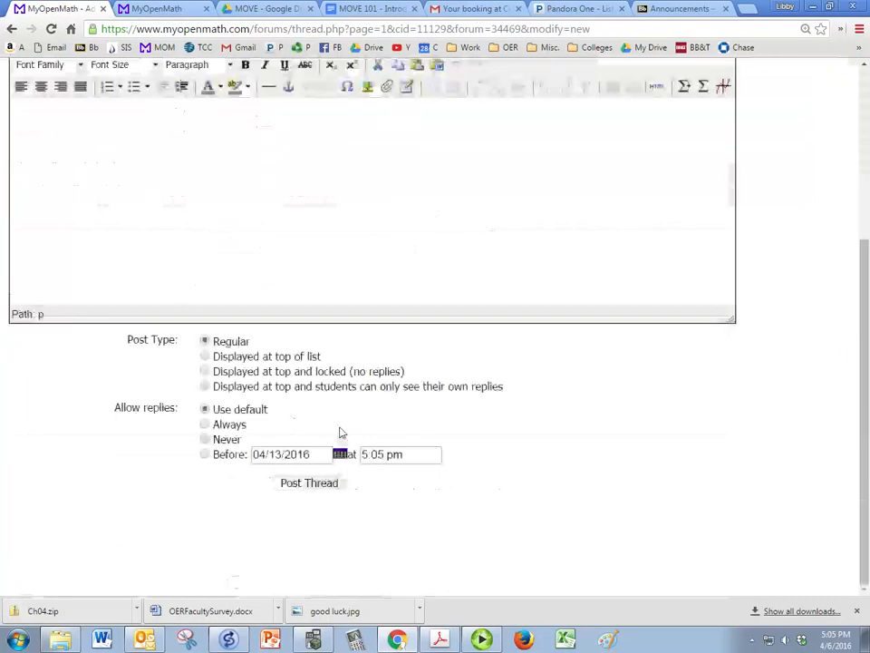
{"action": "scroll", "scroll_direction": "up", "scroll_amount": 3}
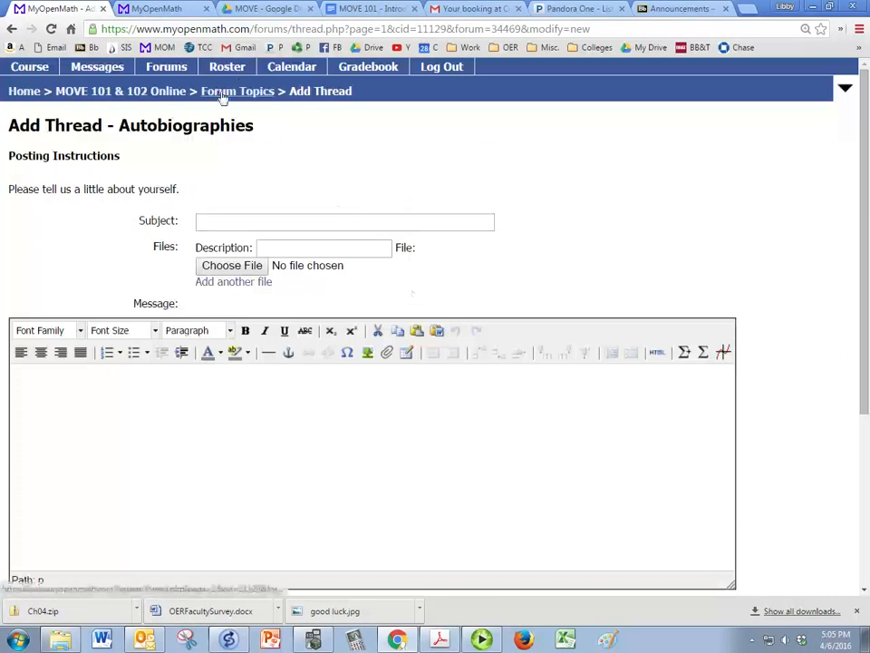
{"action": "left_click", "coordinate": [237, 91]}
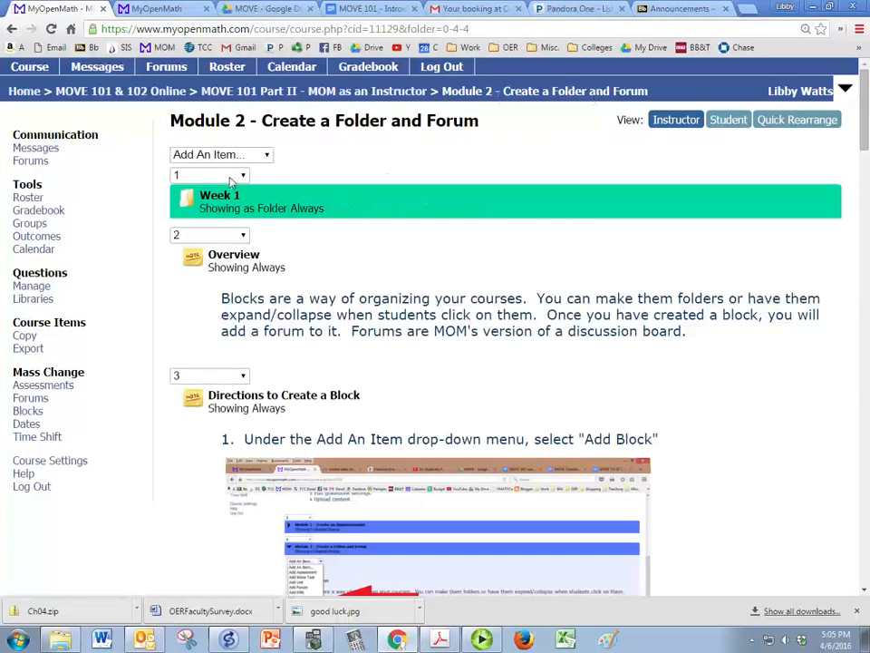
Check Week 1 lists Autobiographies (threads due 4/13/16, replies 4/20/16), then return to Module 2
{"action": "left_click", "coordinate": [220, 195]}
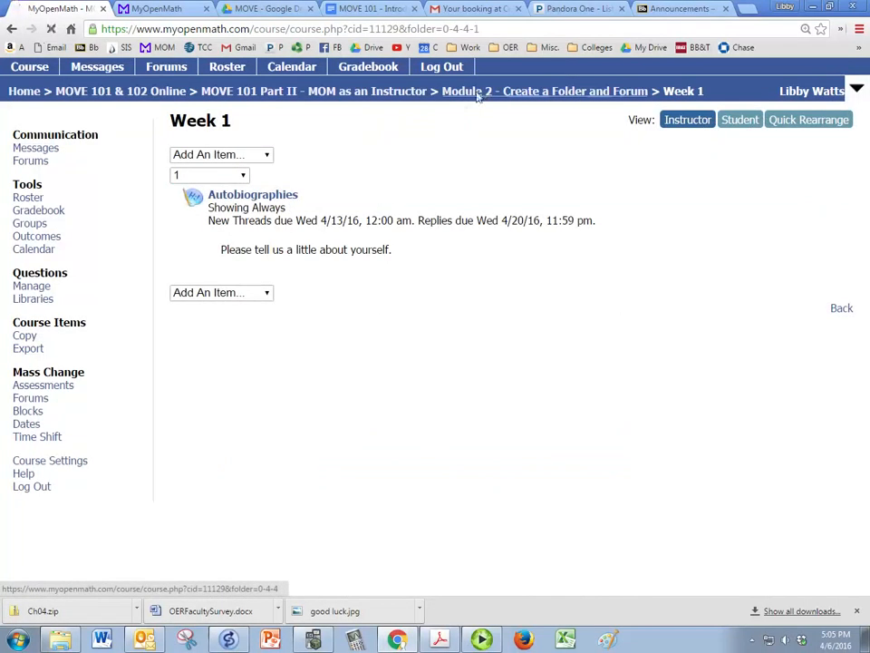
{"action": "left_click", "coordinate": [545, 90]}
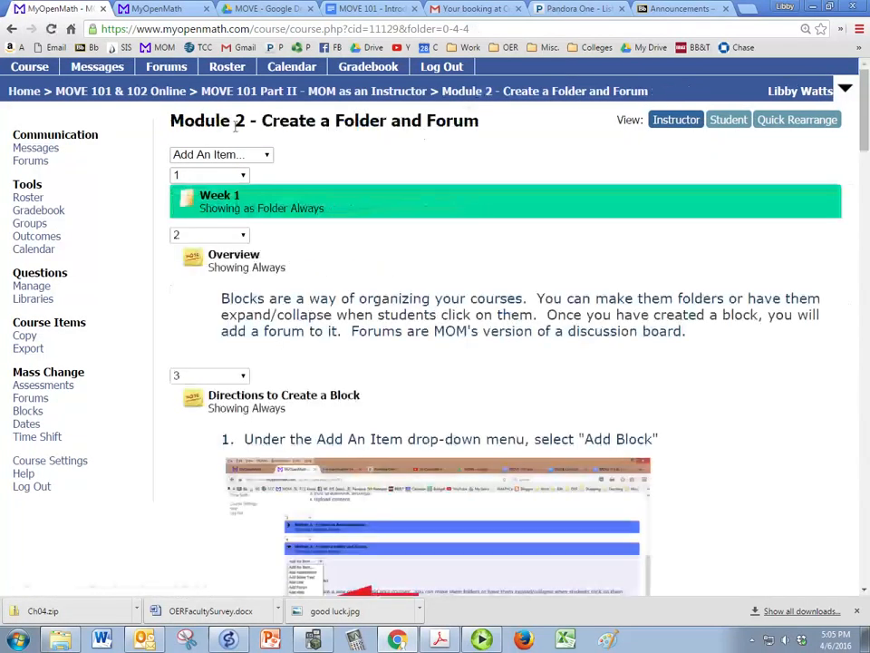